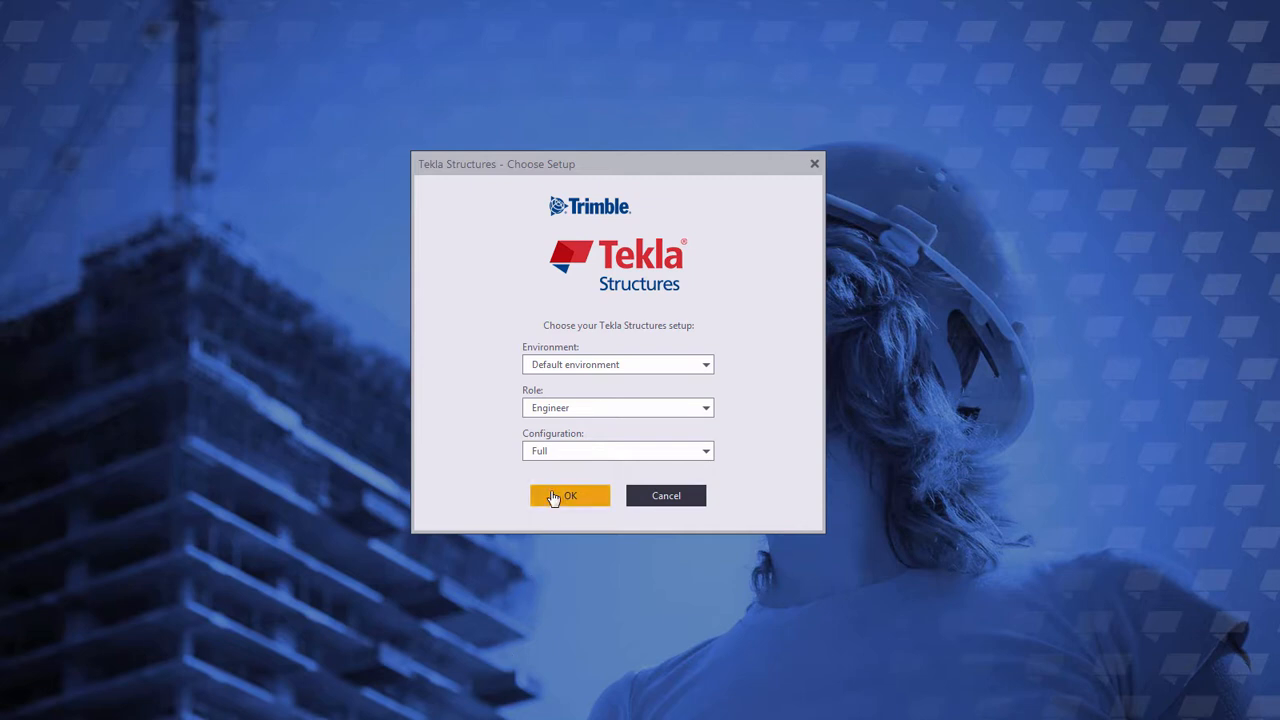
# Accept the Choose Setup dialog with Default environment, Engineer role and Full configuration.
pyautogui.click(568, 496)
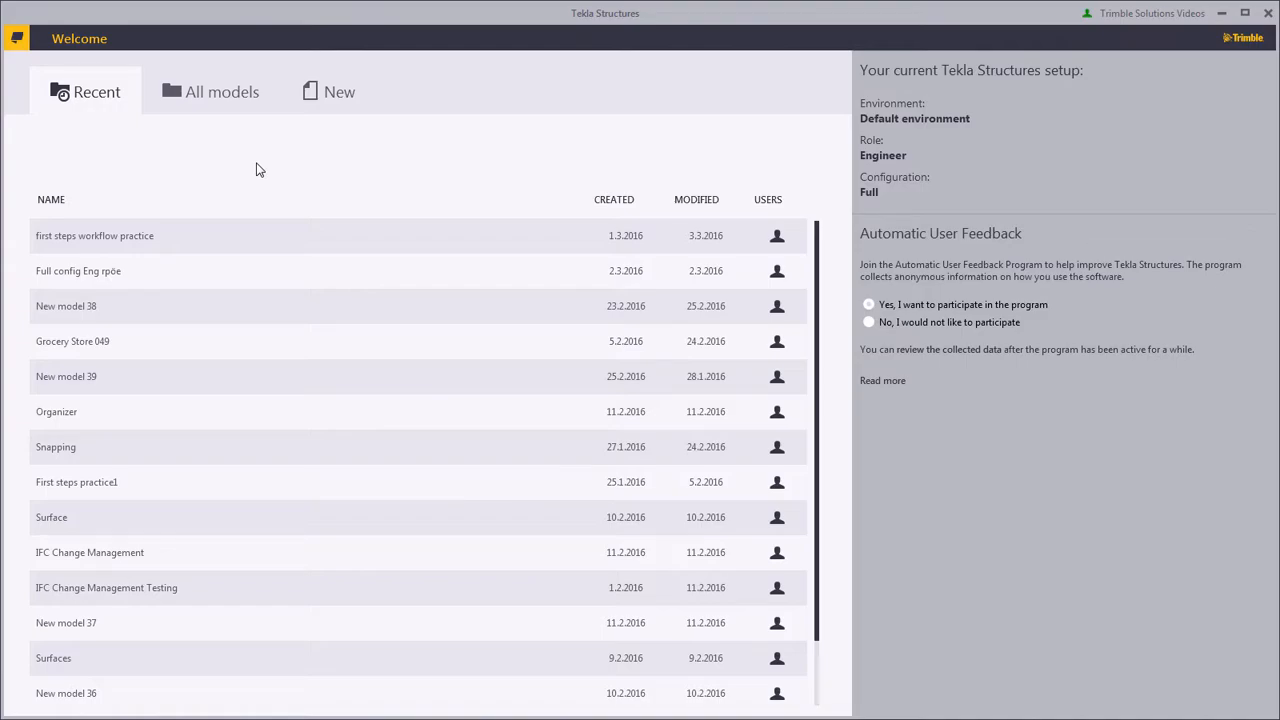
pyautogui.moveTo(308, 116)
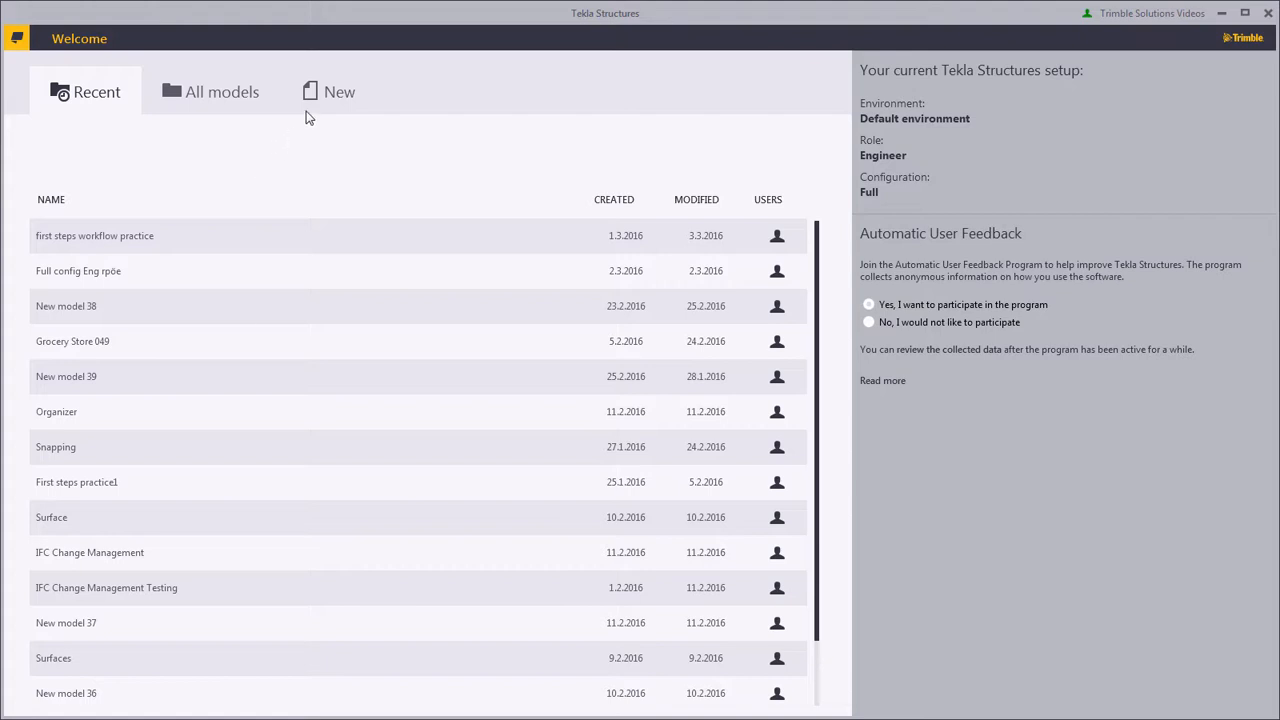
# Create a new blank single-user model named 'First Steps'.
pyautogui.click(340, 92)
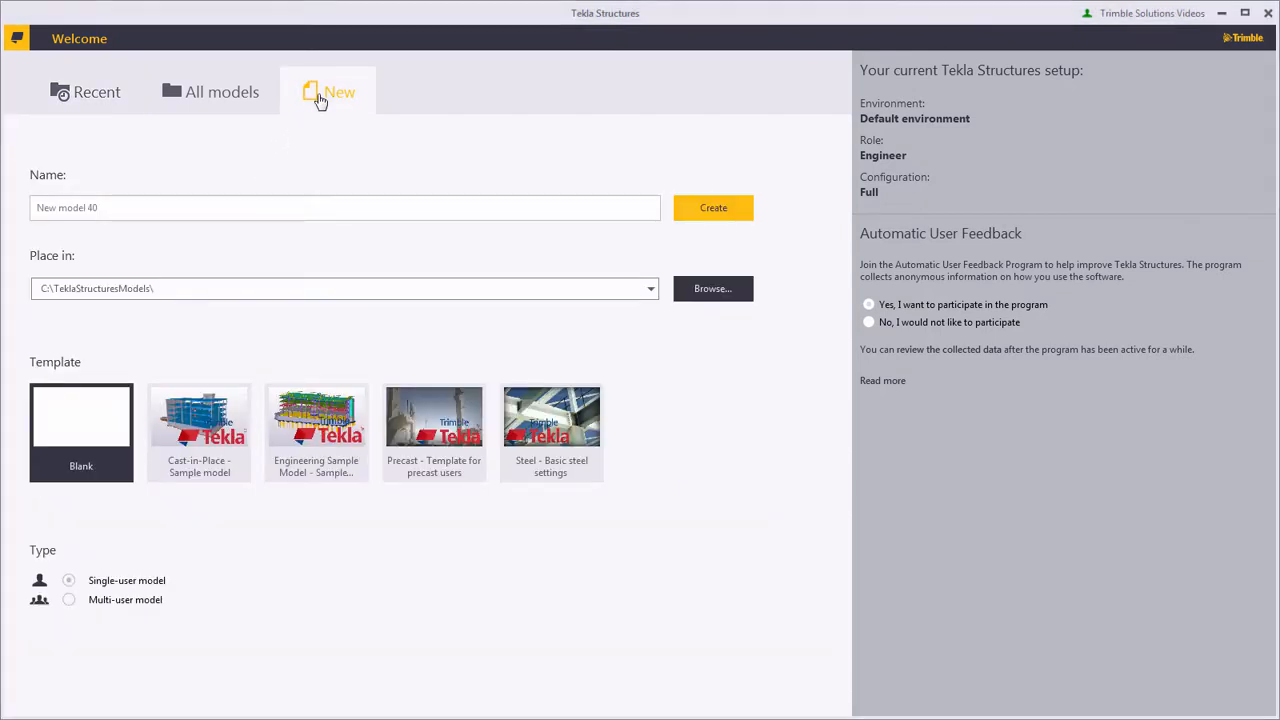
pyautogui.moveTo(268, 188)
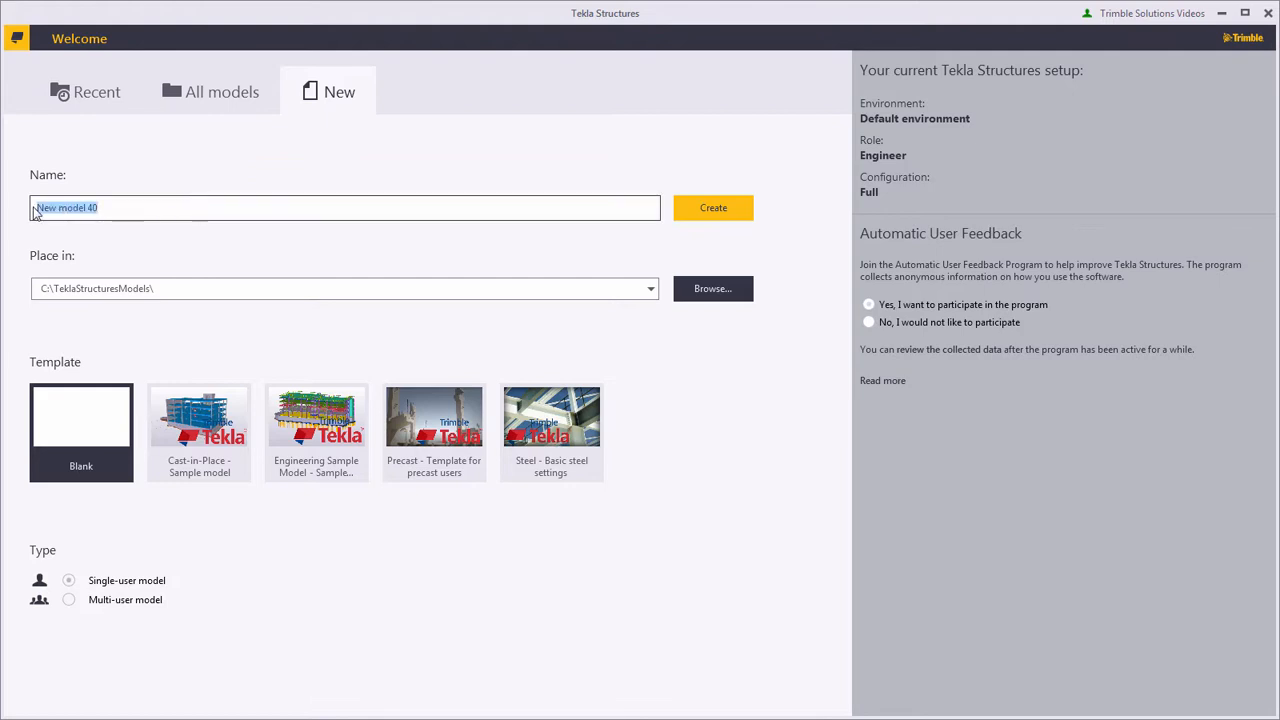
pyautogui.write('f')
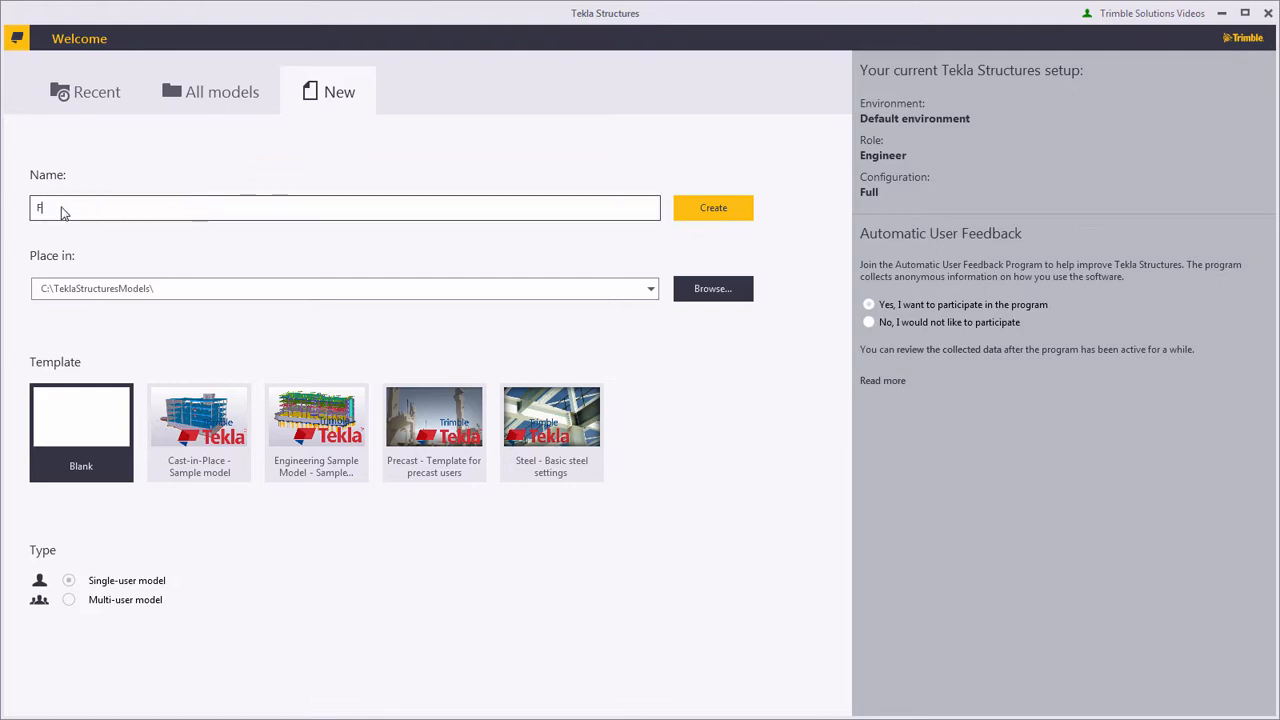
pyautogui.write('irst Steps')
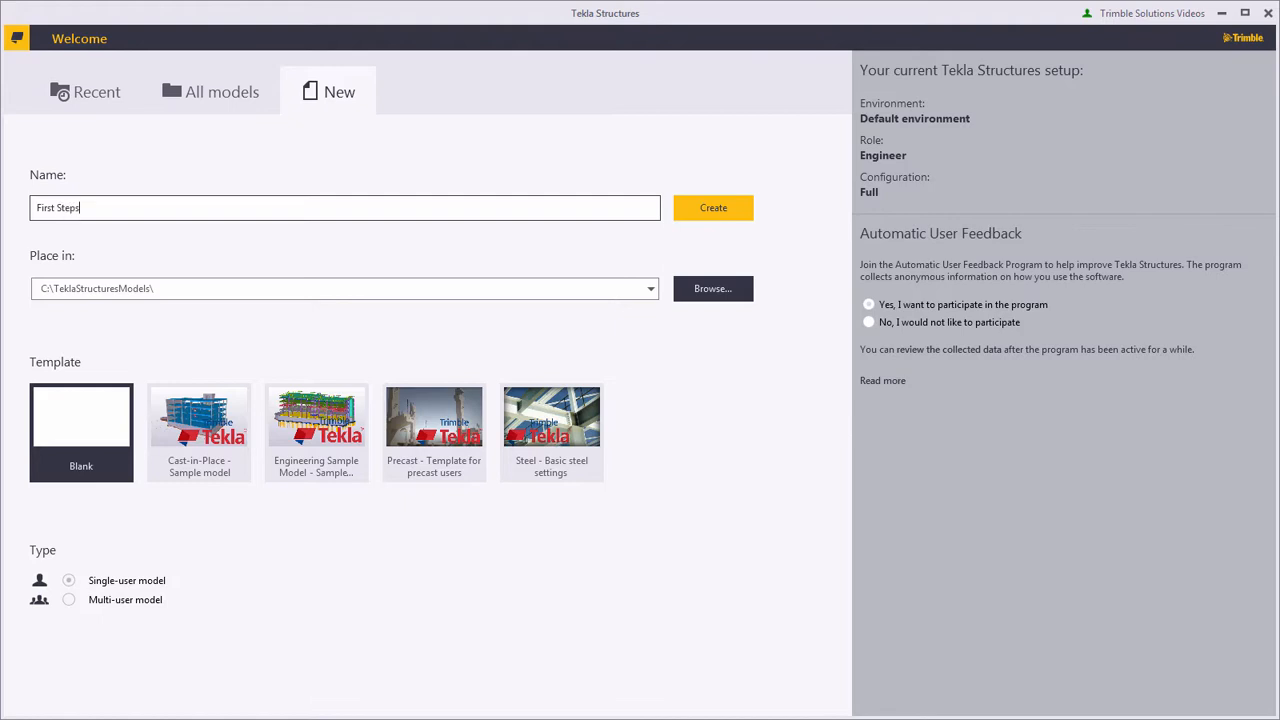
pyautogui.moveTo(668, 204)
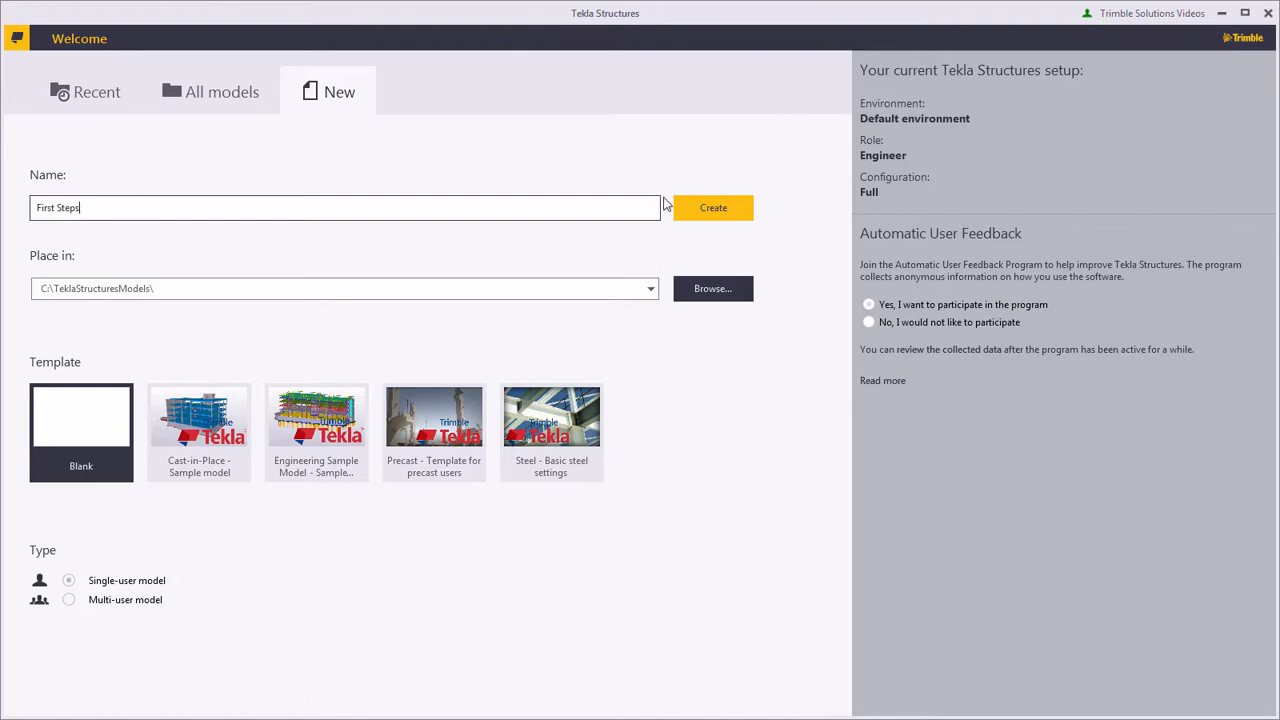
pyautogui.click(712, 208)
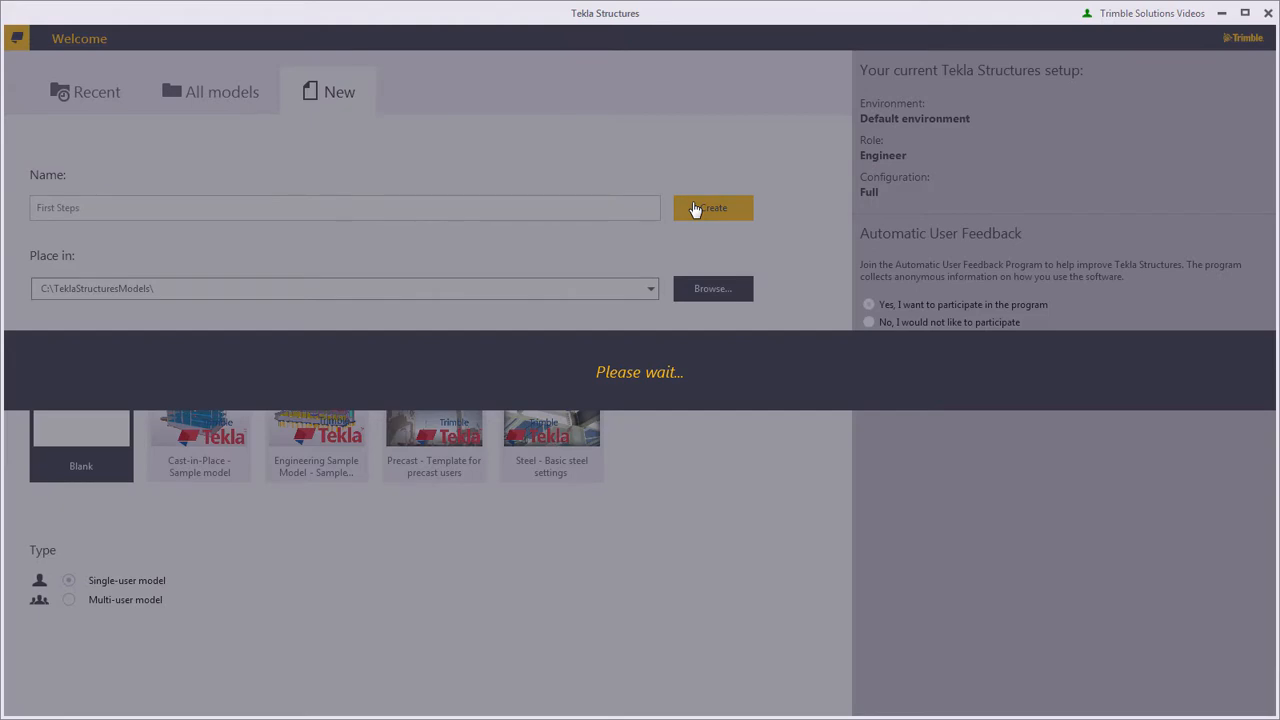
# Let the First Steps model load into its 3D view with the default grid.
pyautogui.click(712, 208)
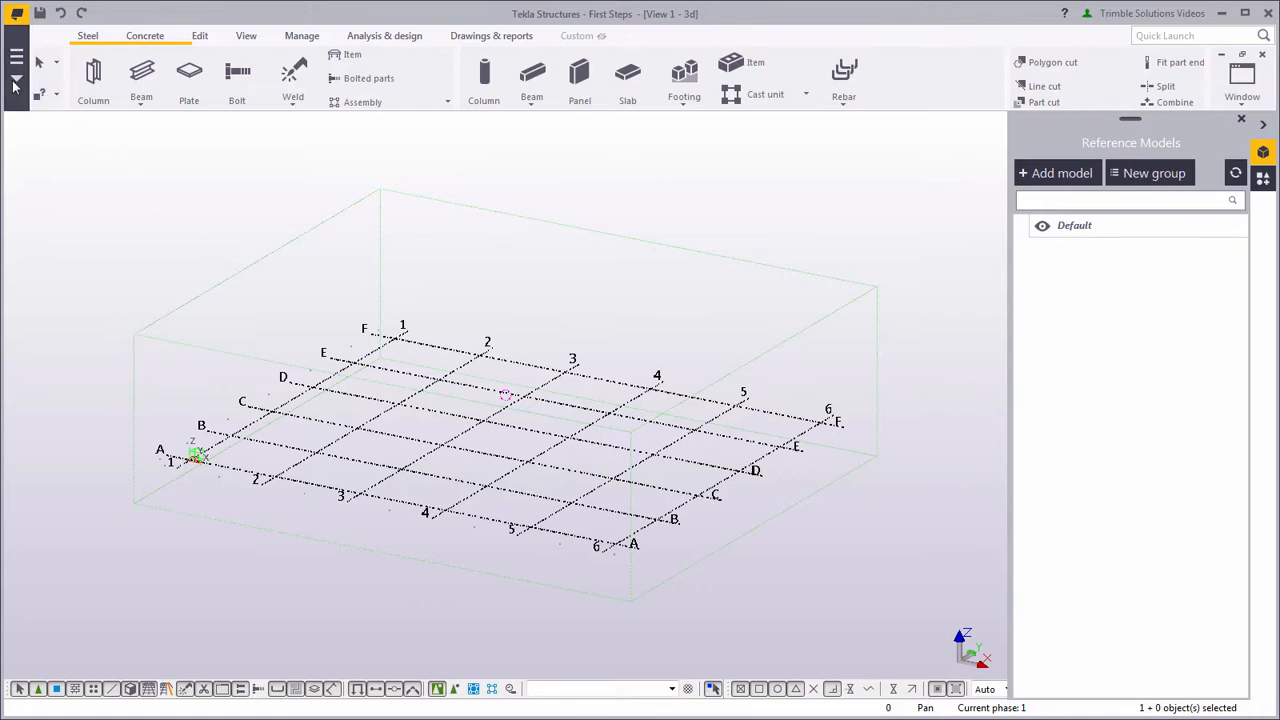
# Go from the File menu to the model folder and into its Reference Models subfolder.
pyautogui.click(16, 56)
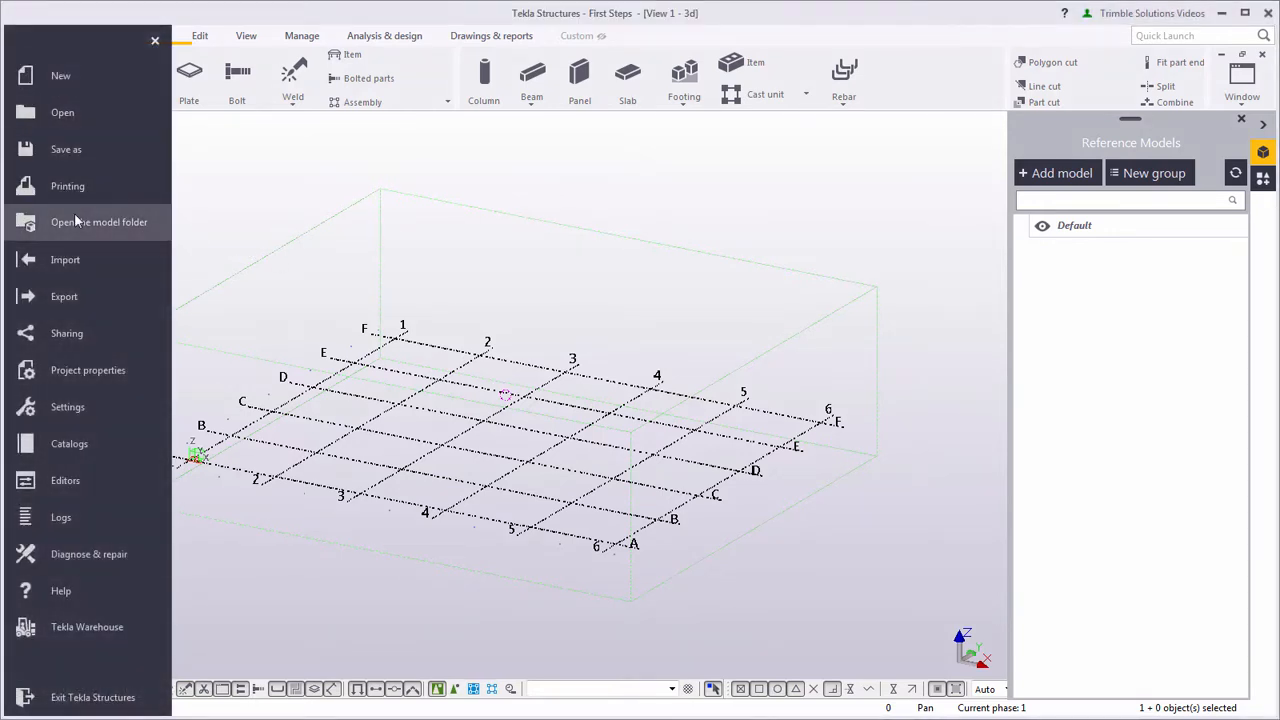
pyautogui.click(100, 222)
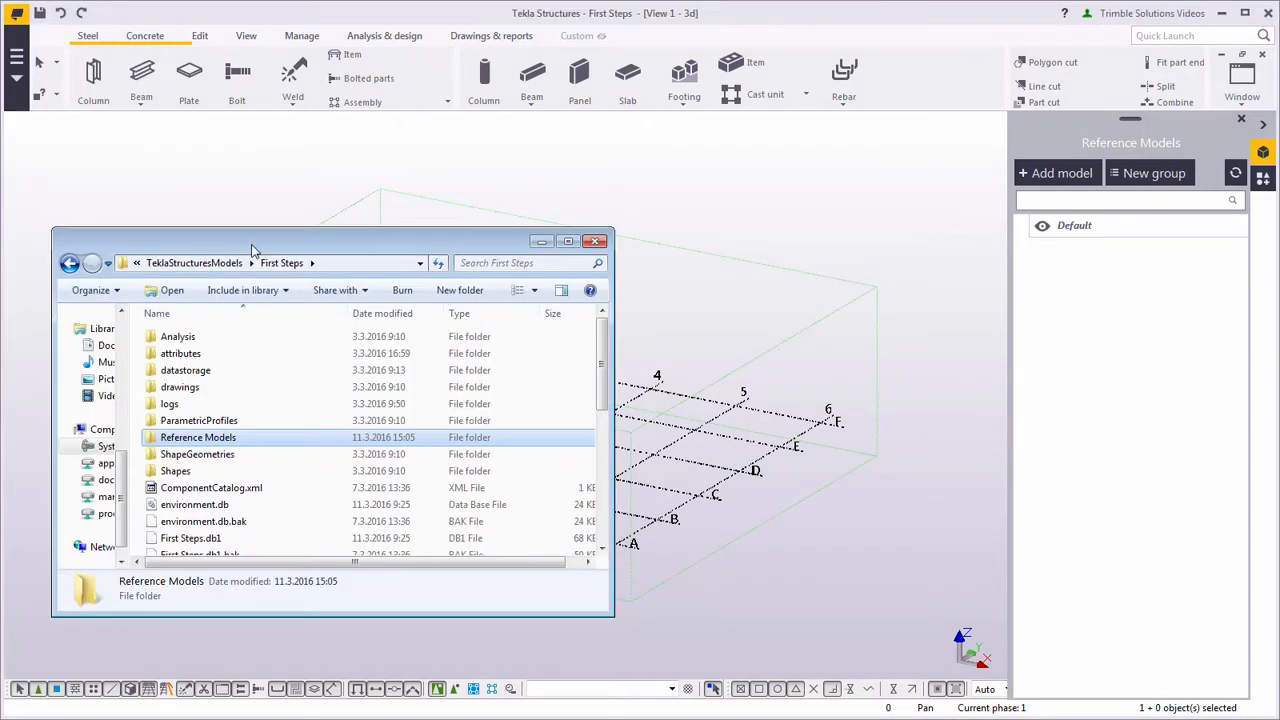
pyautogui.moveTo(268, 422)
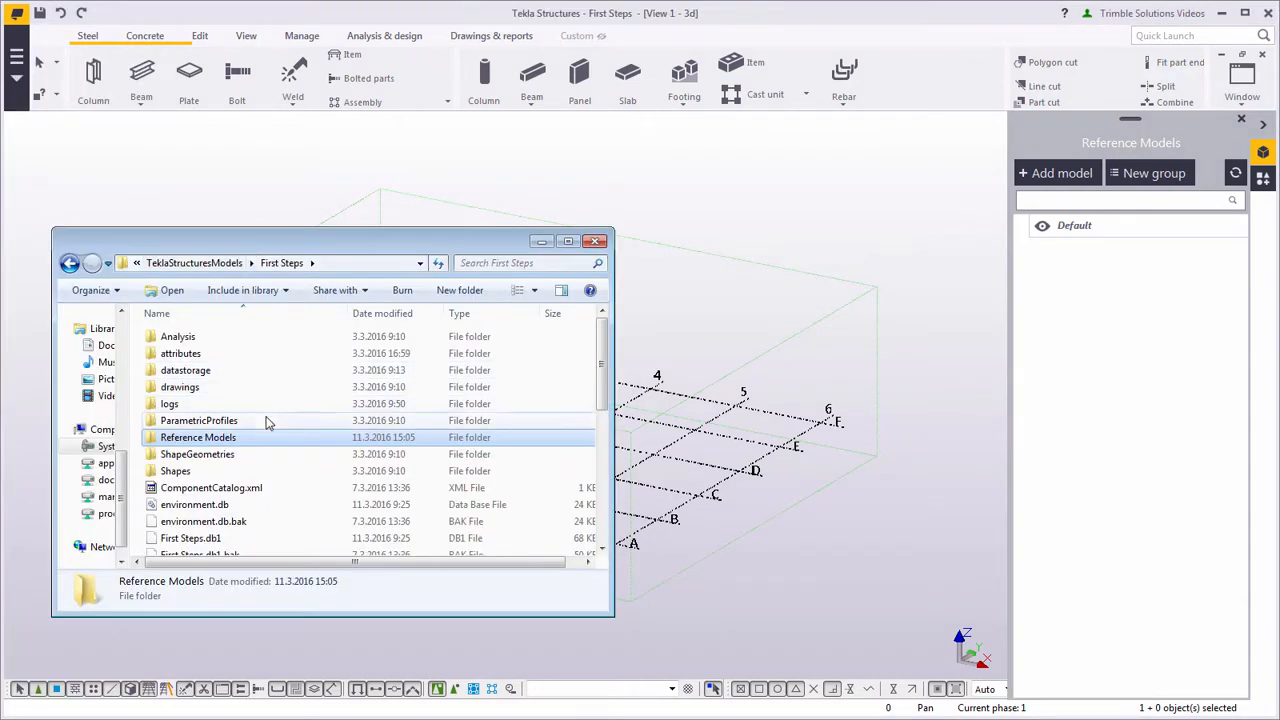
pyautogui.doubleClick(198, 436)
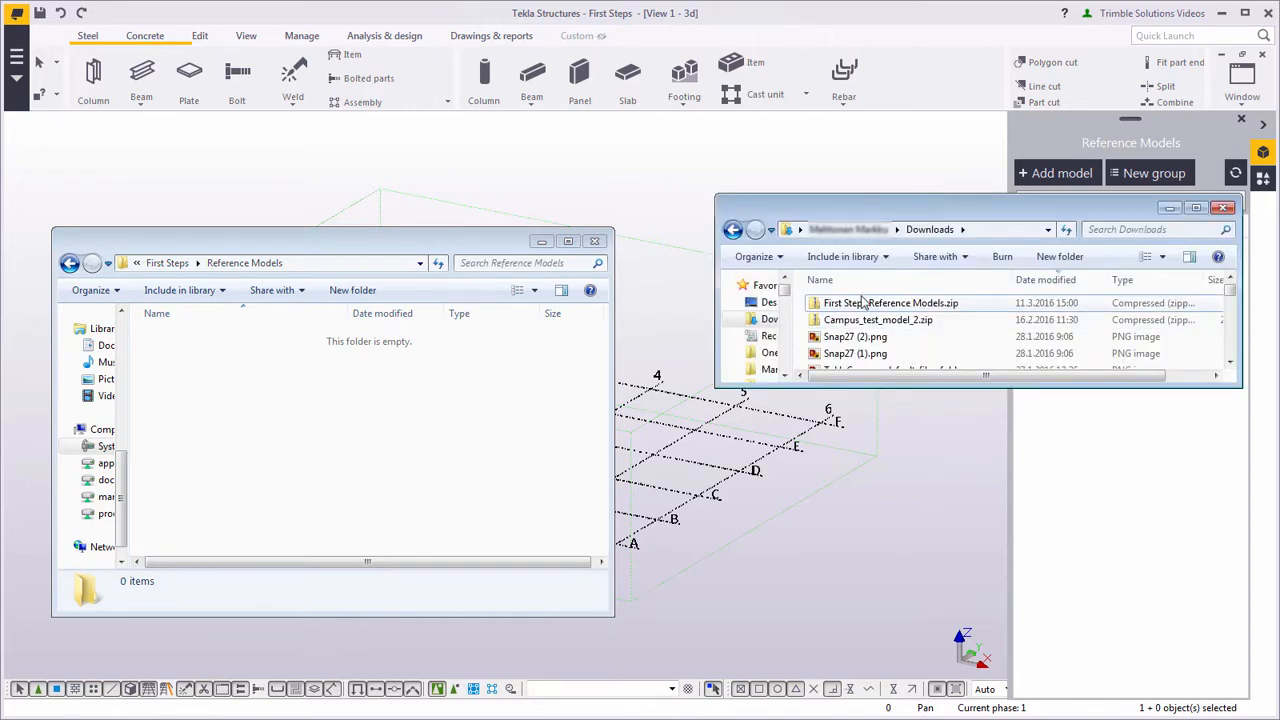
# Copy the two IFC files and the DWG from the downloaded zip into Reference Models.
pyautogui.click(890, 302)
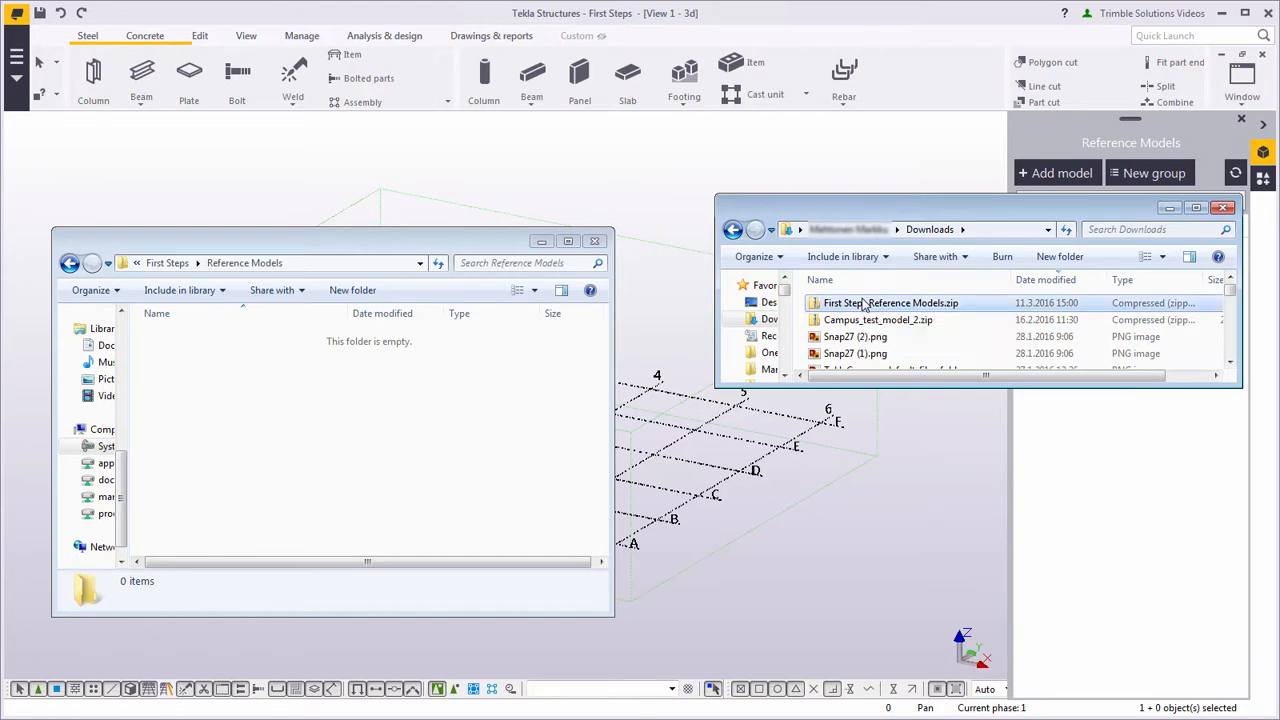
pyautogui.doubleClick(890, 302)
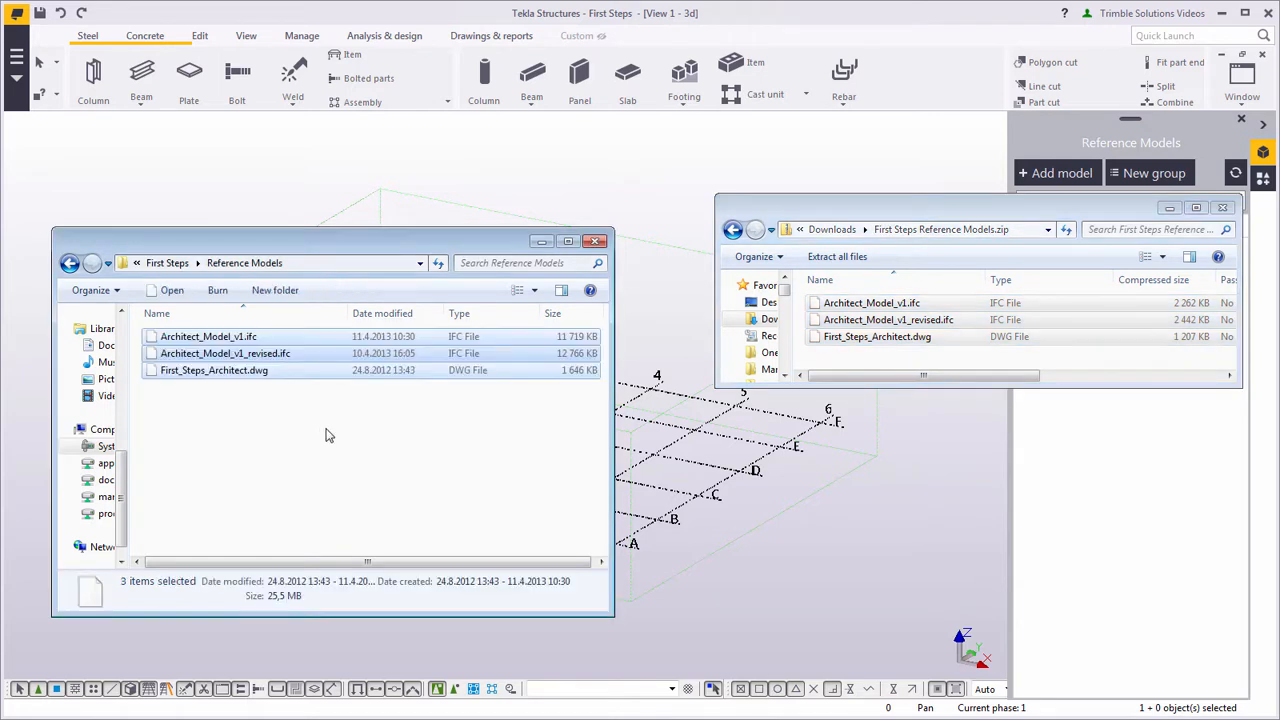
pyautogui.moveTo(396, 432)
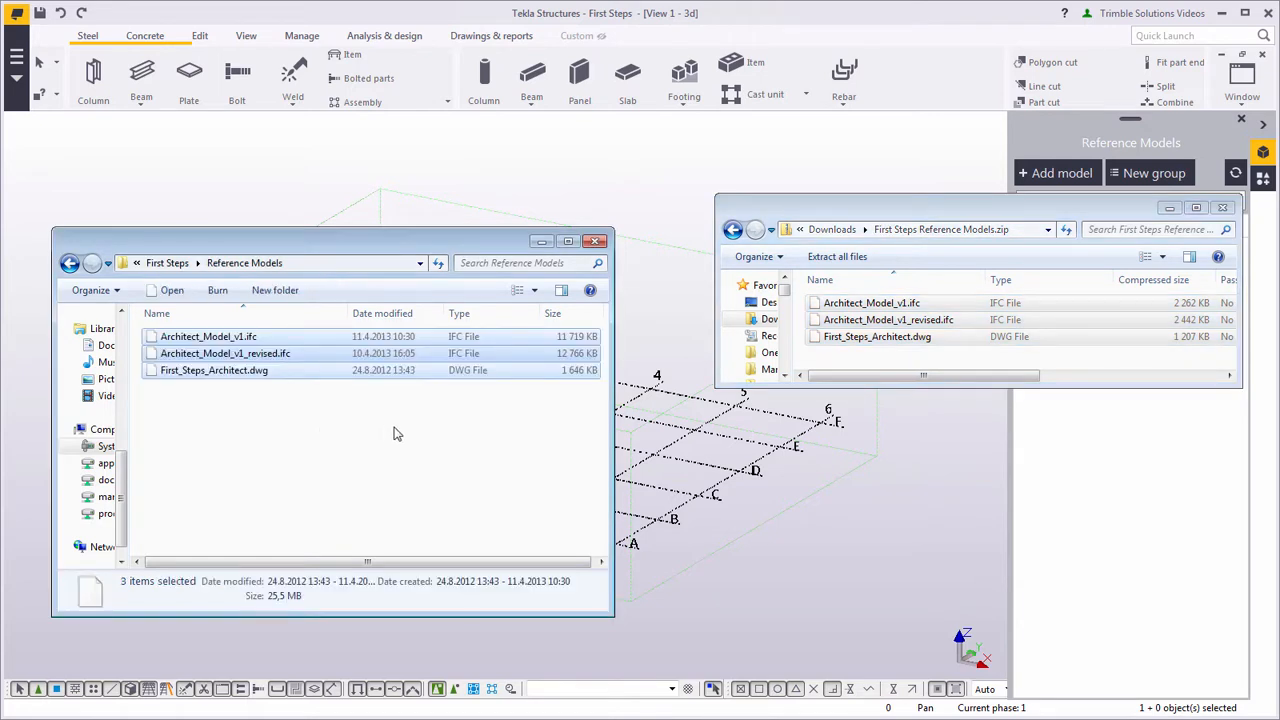
pyautogui.click(596, 240)
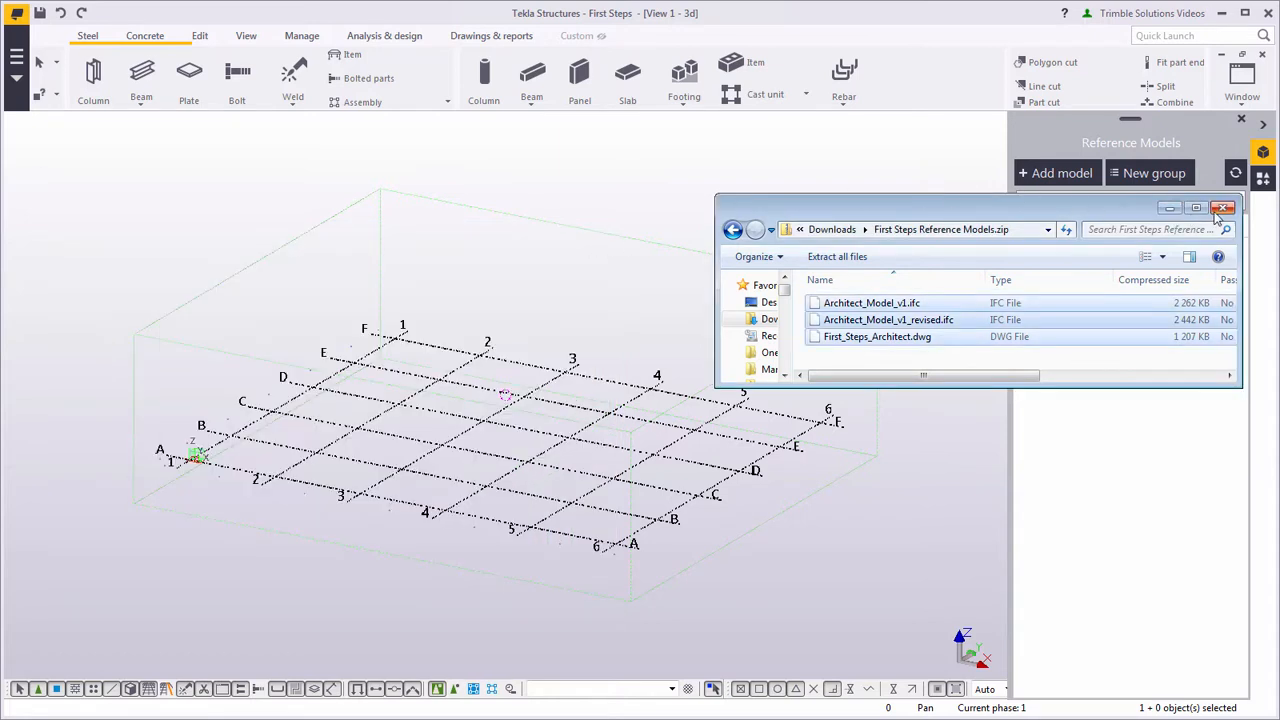
# Close the Explorer window showing the zip contents.
pyautogui.click(1224, 208)
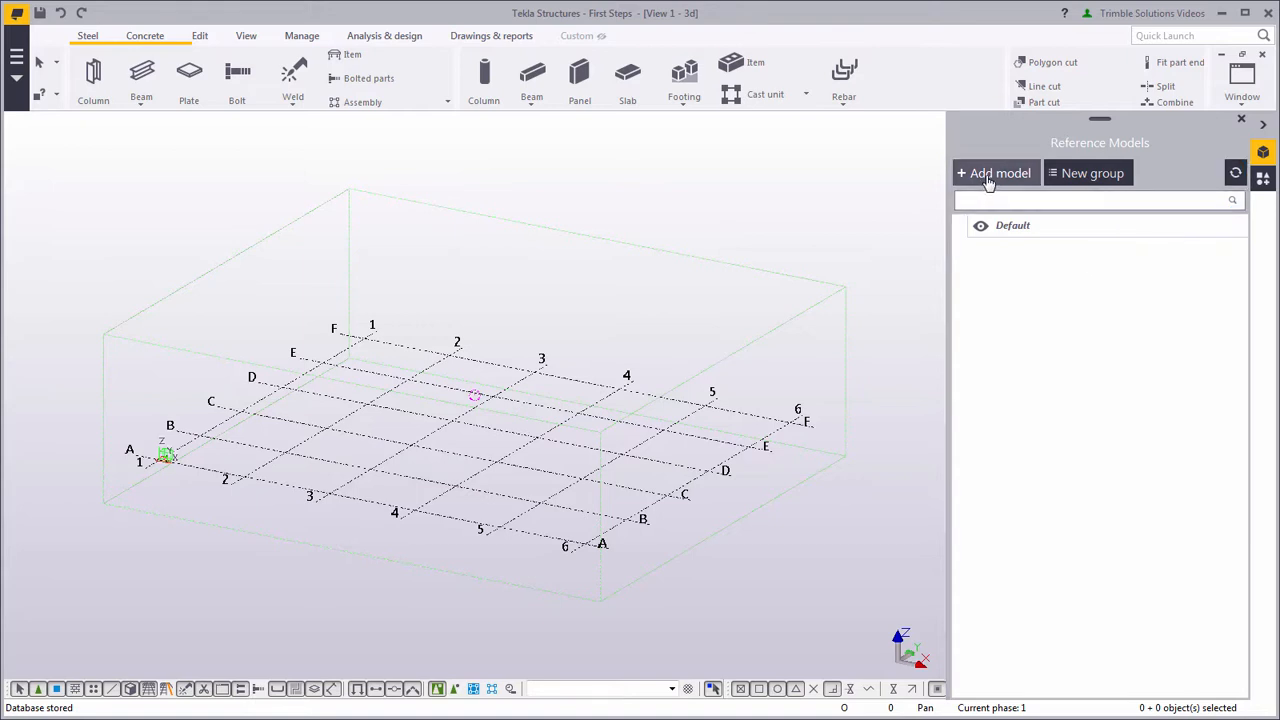
# Browse to First_Steps_Architect.dwg in Reference Models as the file for a new reference model.
pyautogui.click(994, 172)
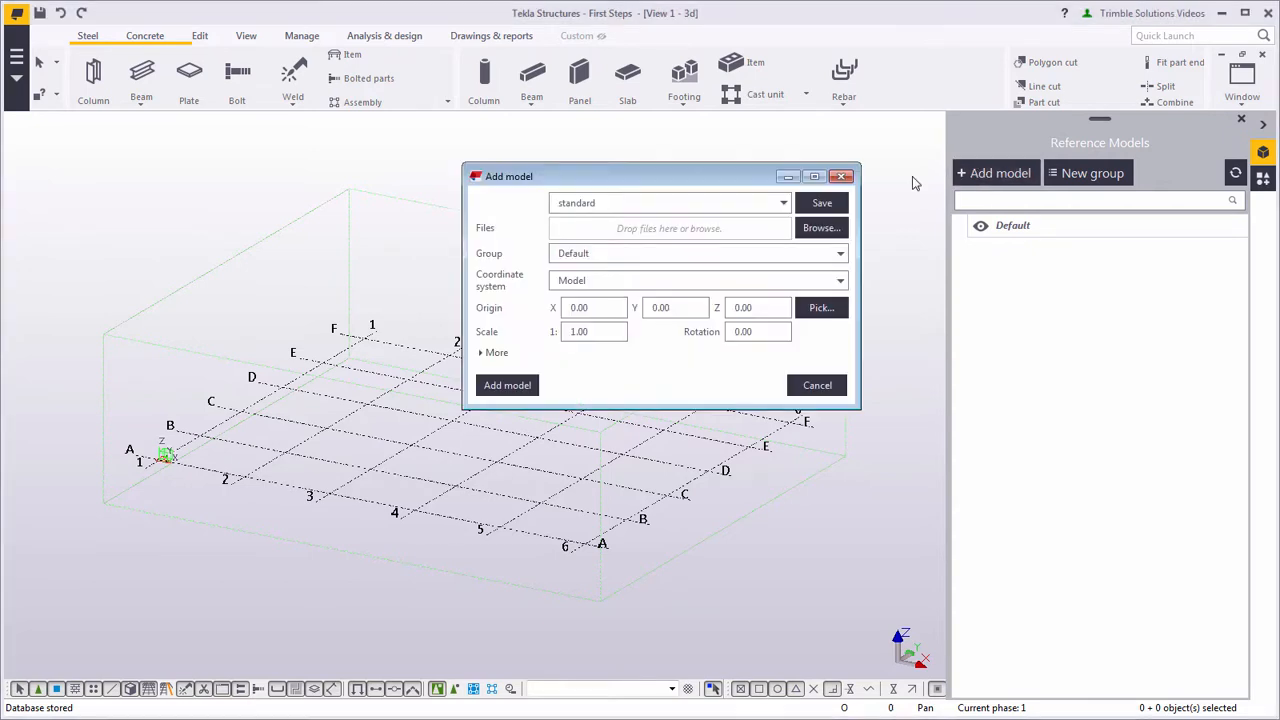
pyautogui.click(820, 228)
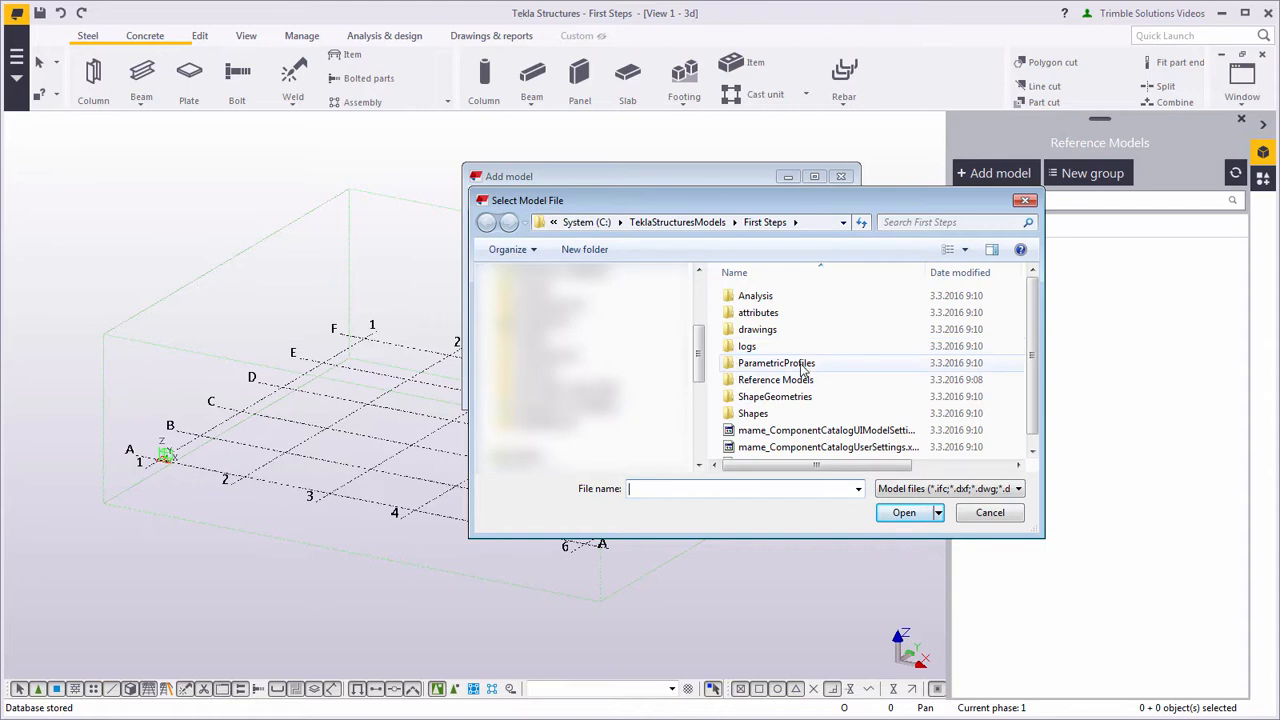
pyautogui.doubleClick(776, 380)
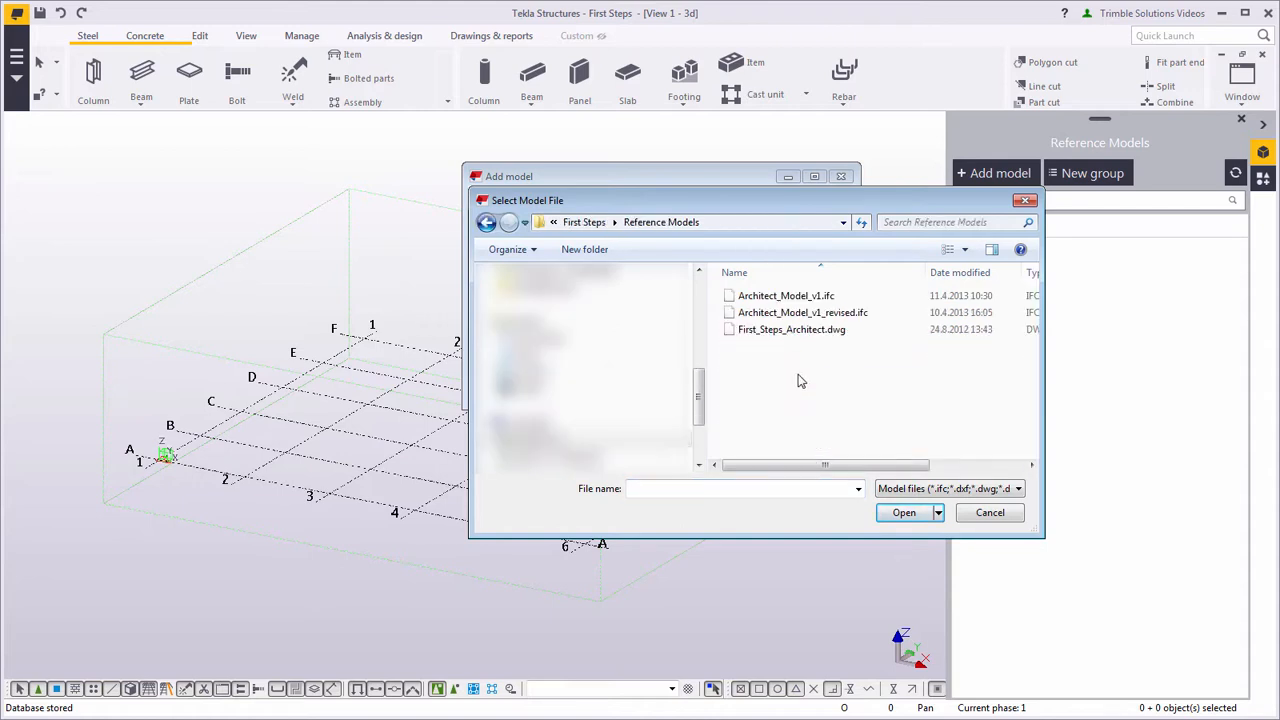
pyautogui.click(792, 328)
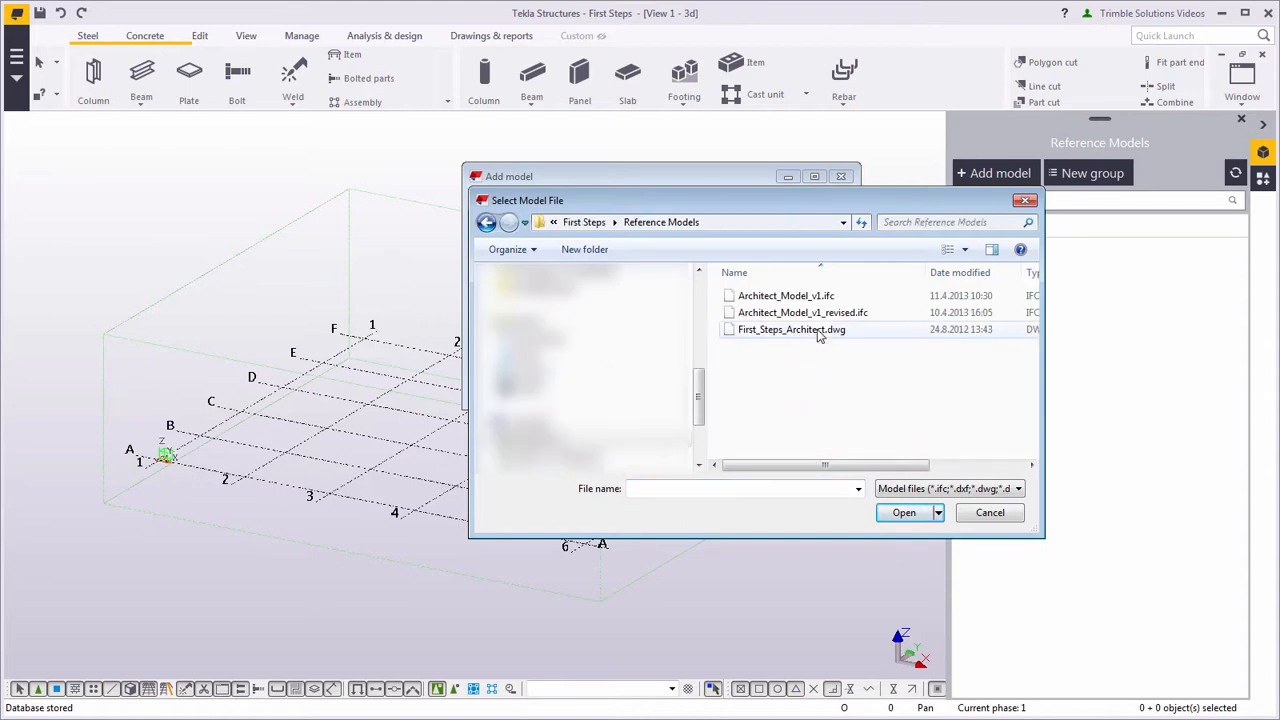
pyautogui.click(904, 512)
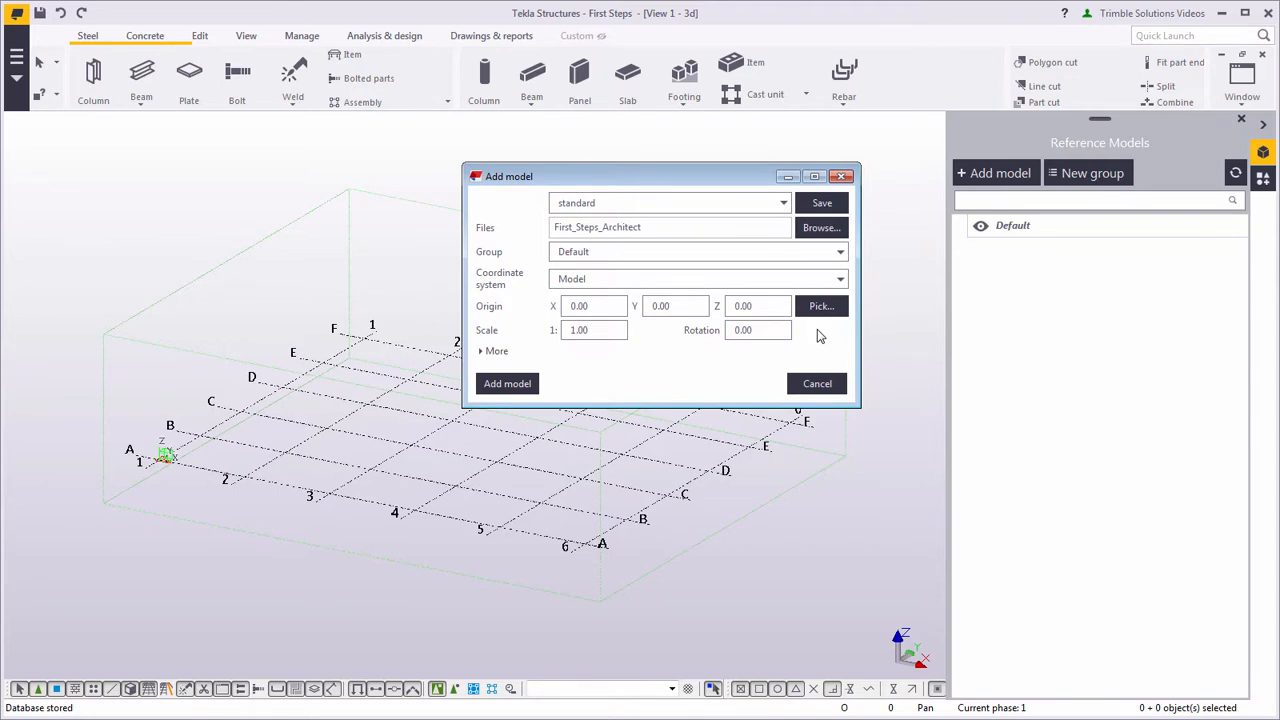
# Add First_Steps_Architect as a reference model in a new 'Architectural drawings' group.
pyautogui.click(696, 252)
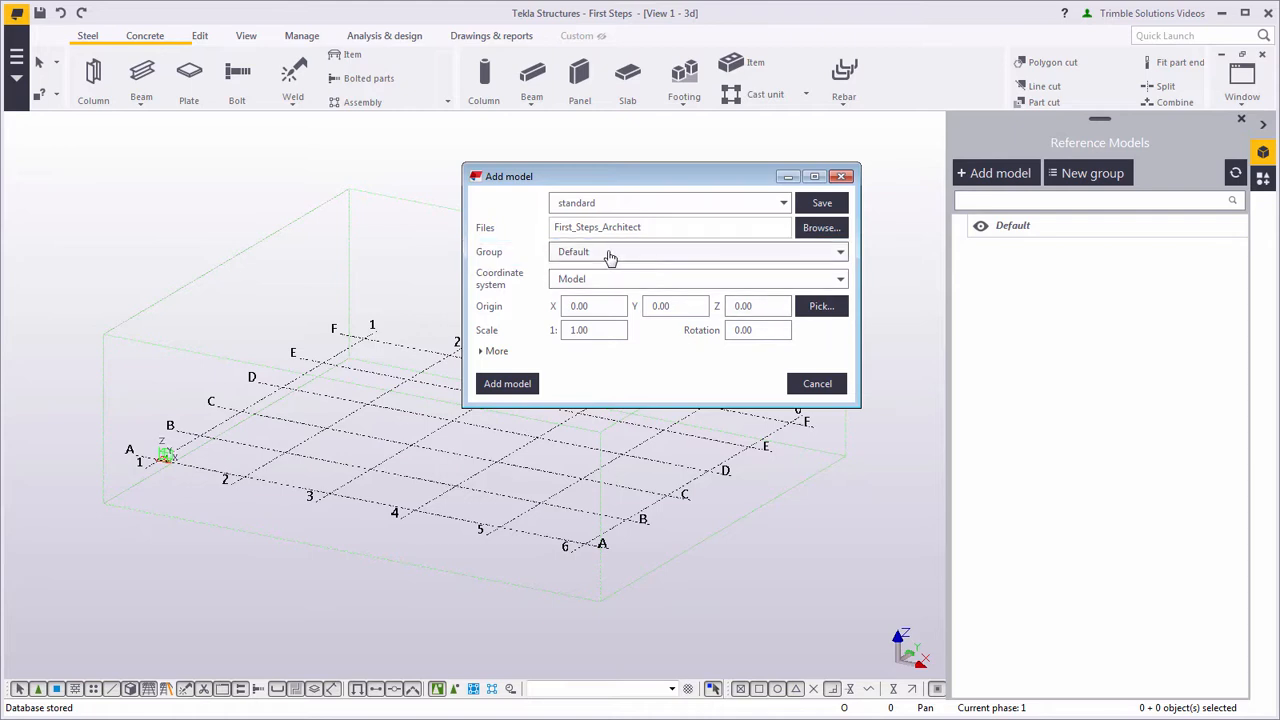
pyautogui.write('Architectural drawings')
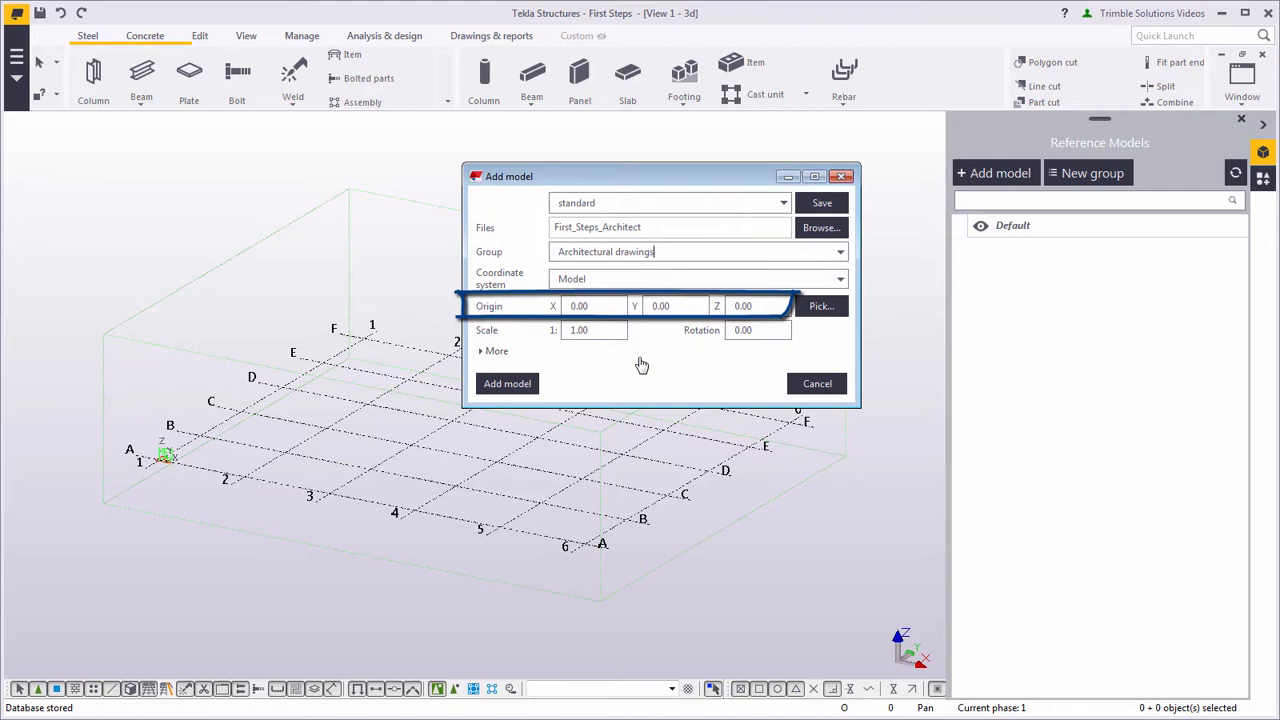
pyautogui.moveTo(642, 364)
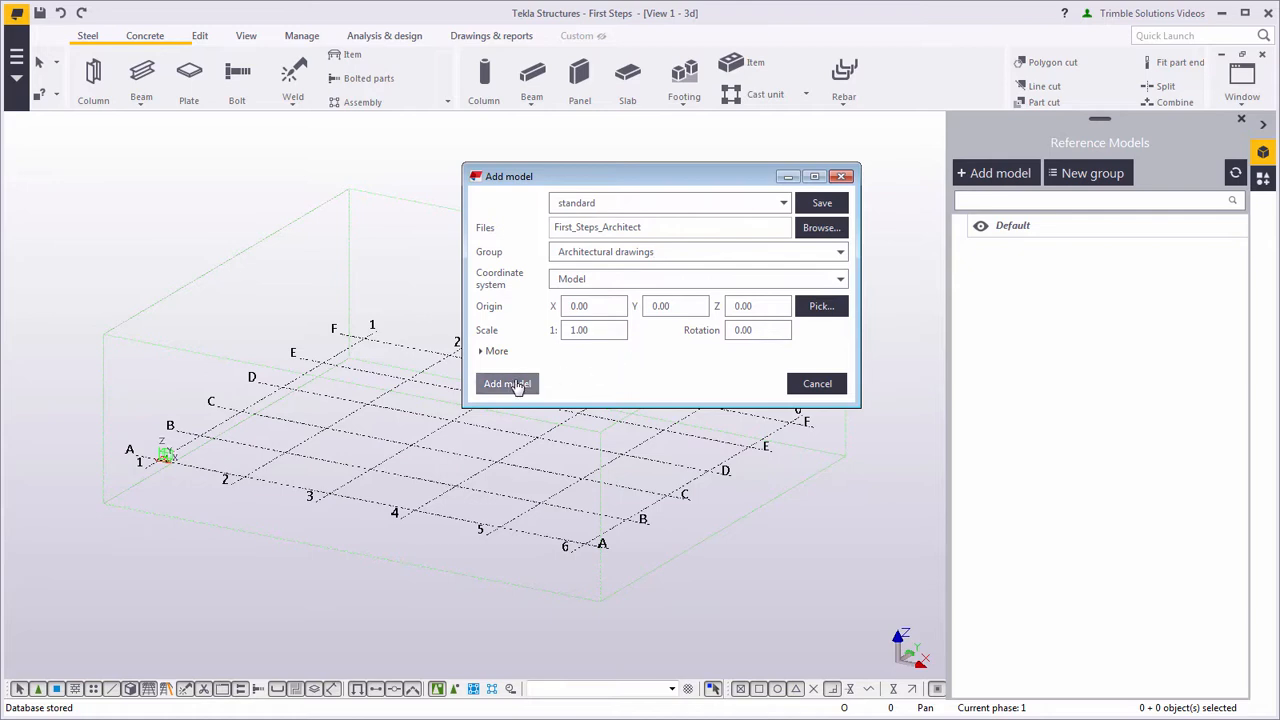
pyautogui.click(508, 384)
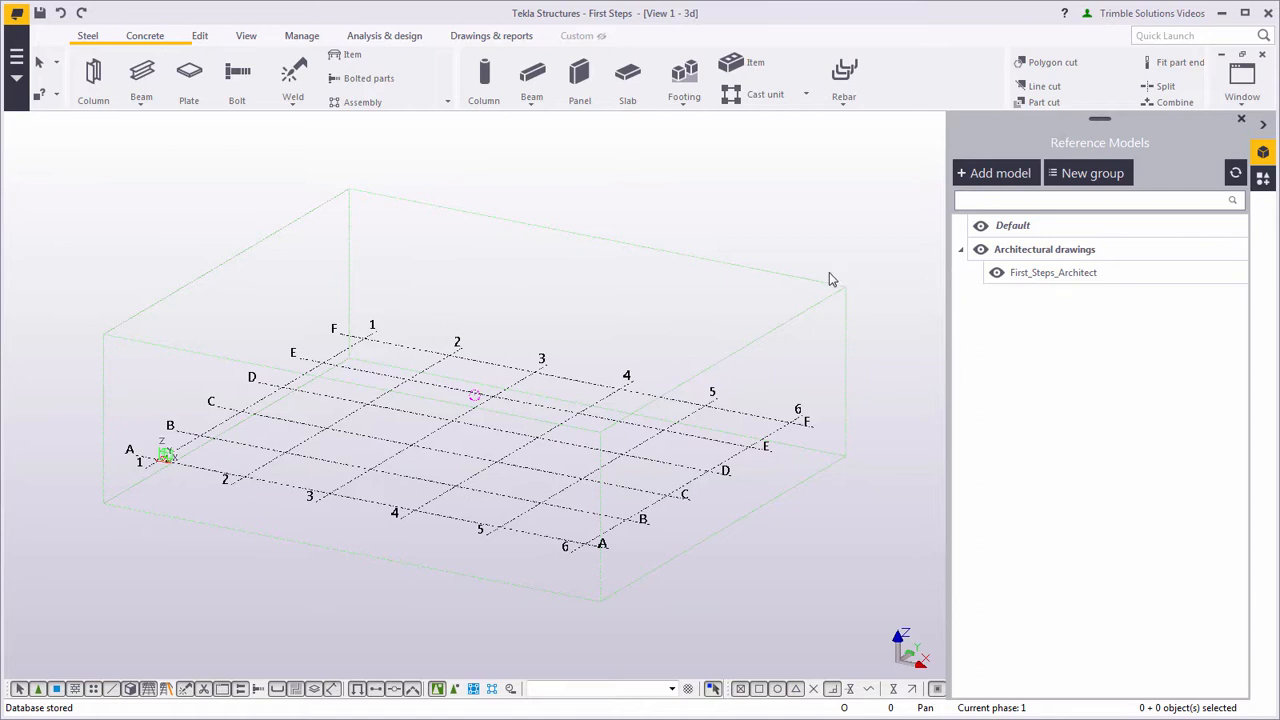
pyautogui.moveTo(784, 288)
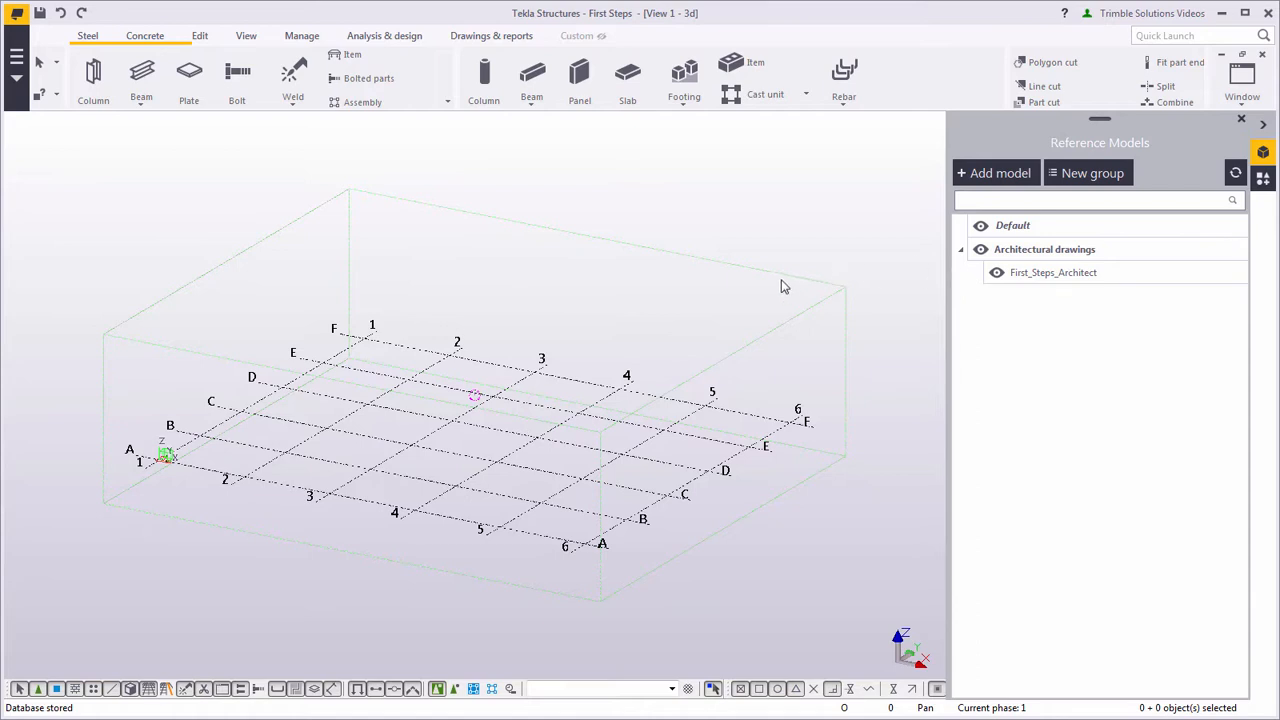
pyautogui.moveTo(604, 364)
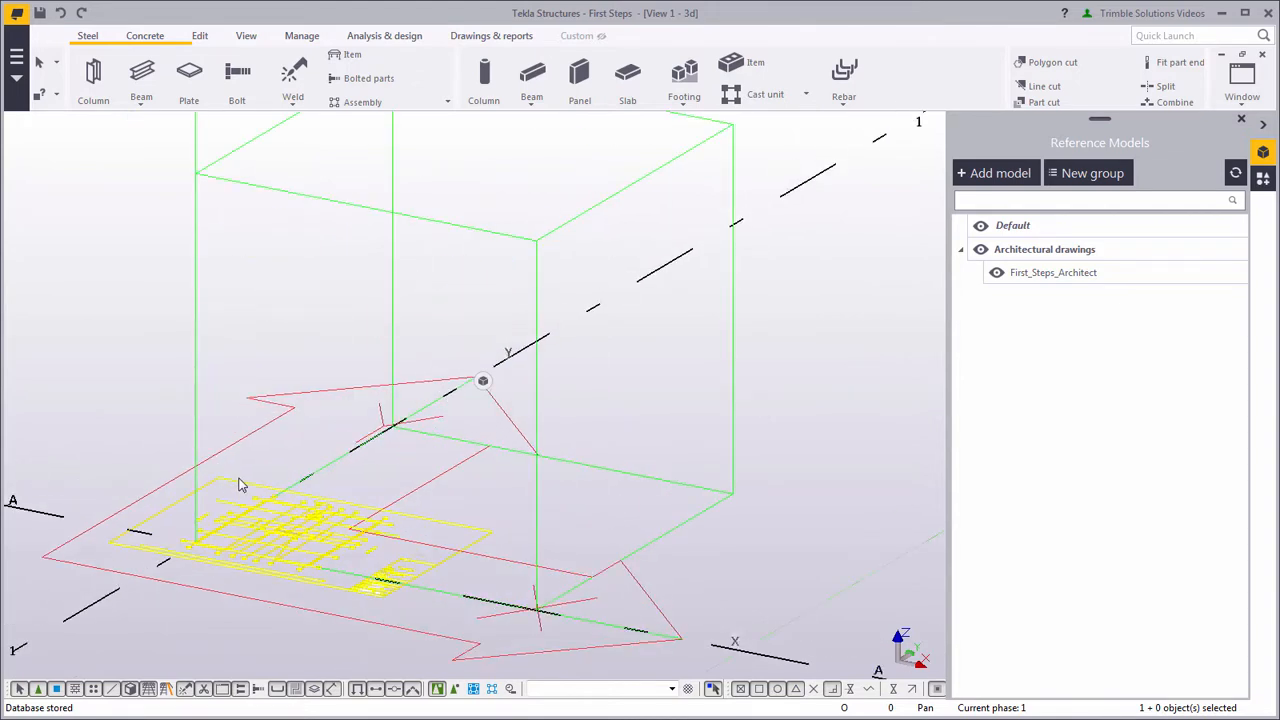
# Set the architectural reference model's scale to 100 in its properties.
pyautogui.doubleClick(1052, 272)
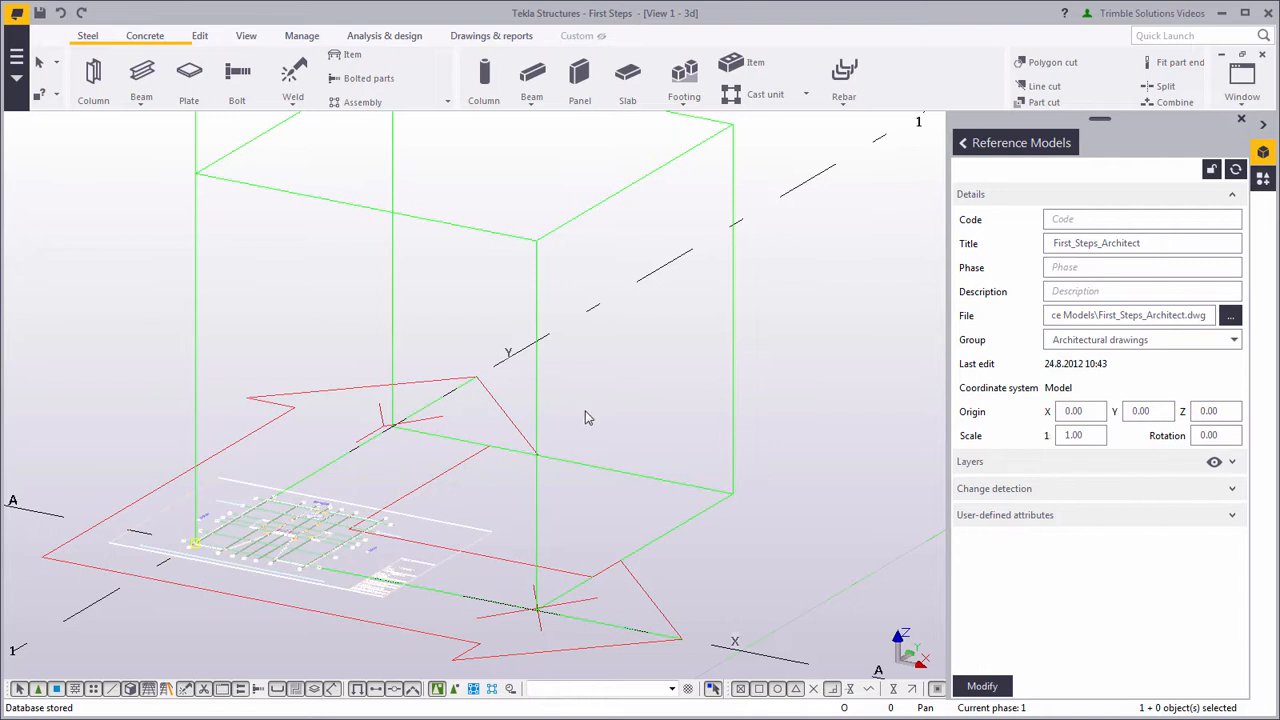
pyautogui.click(1080, 436)
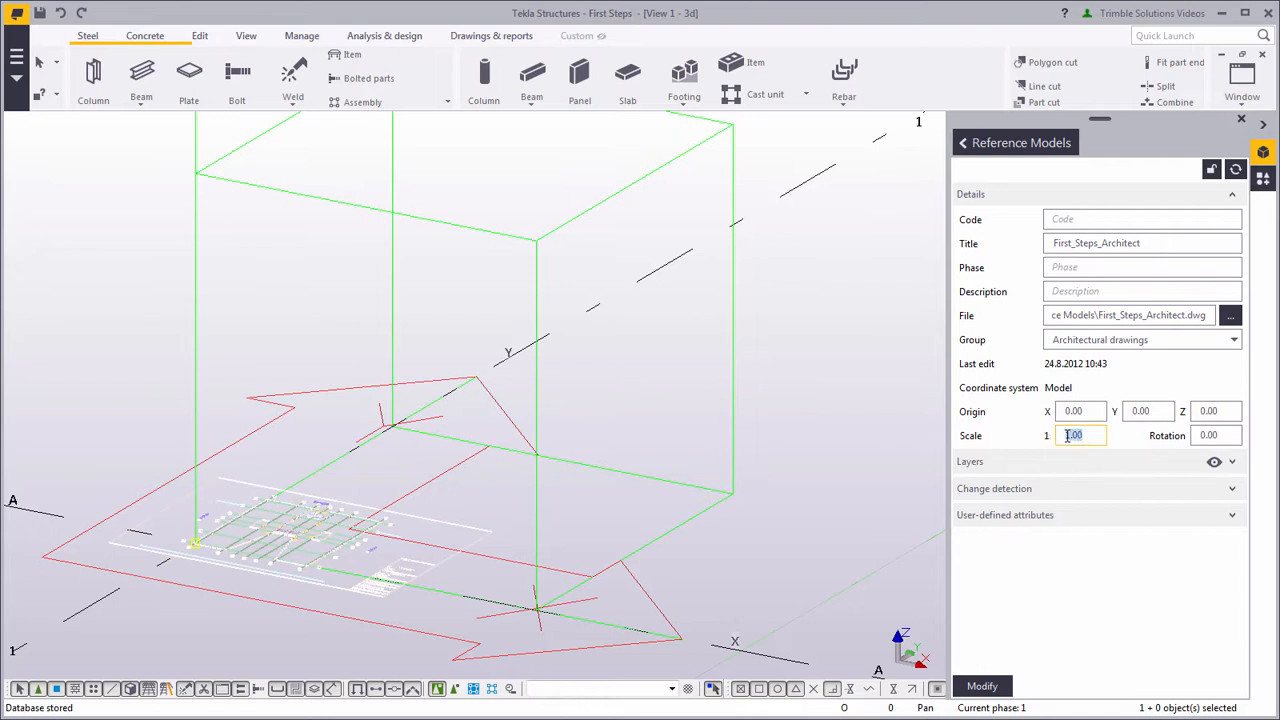
pyautogui.write('100')
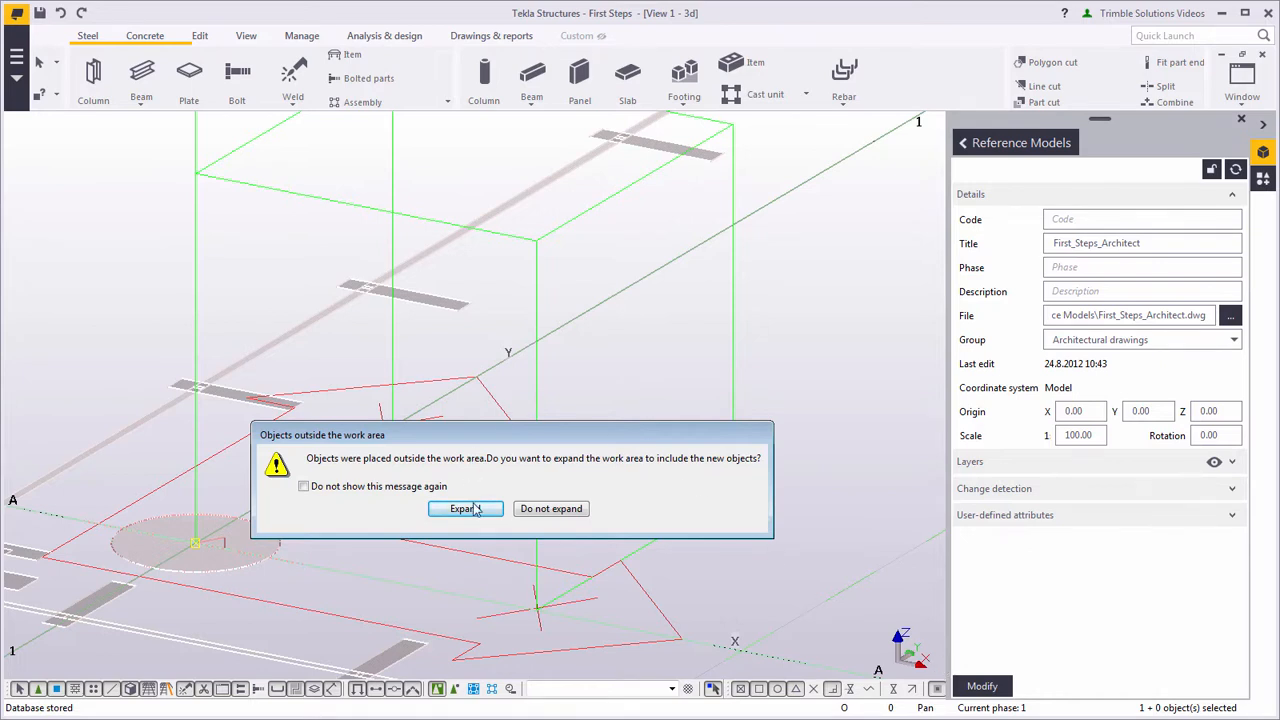
pyautogui.click(464, 508)
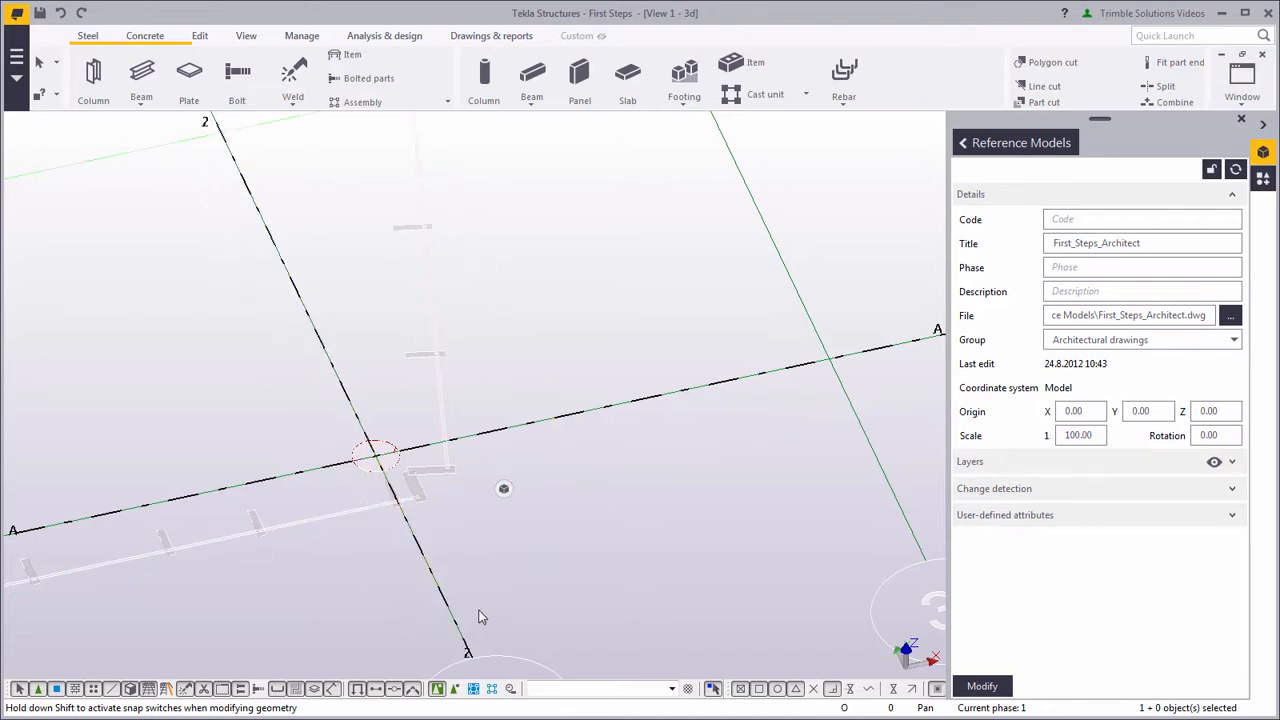
pyautogui.moveTo(390, 412)
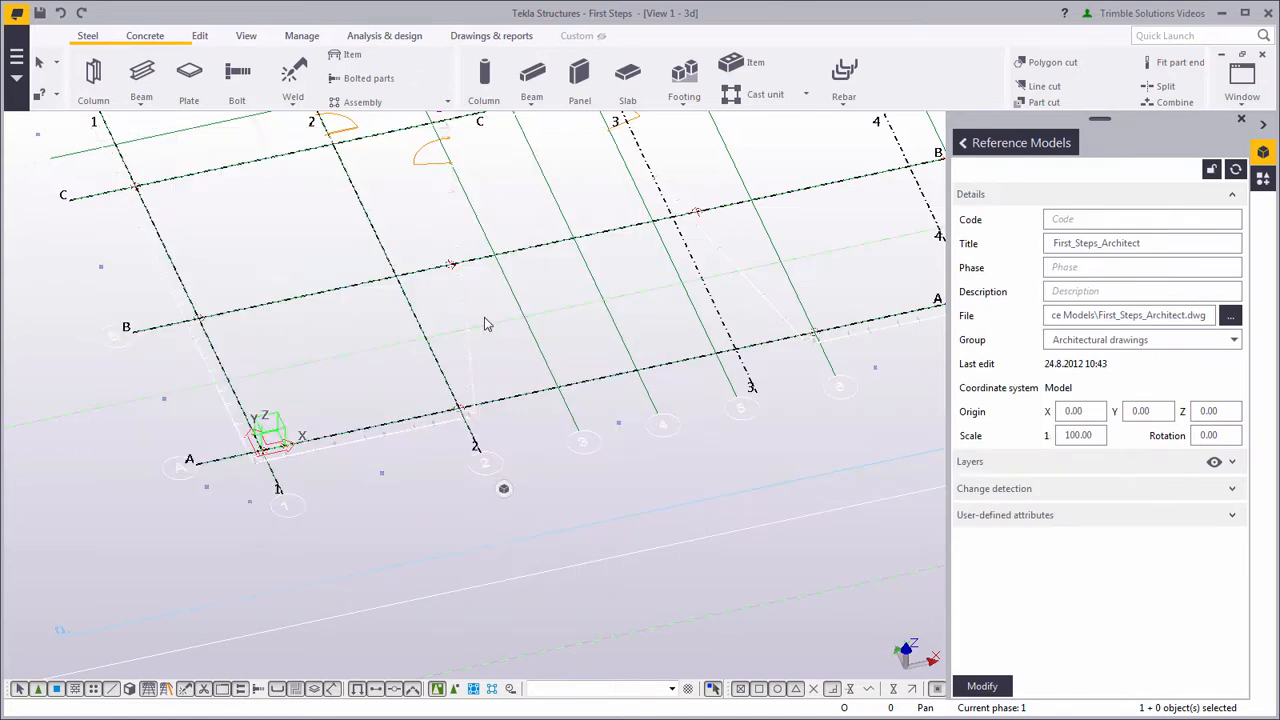
pyautogui.moveTo(538, 410)
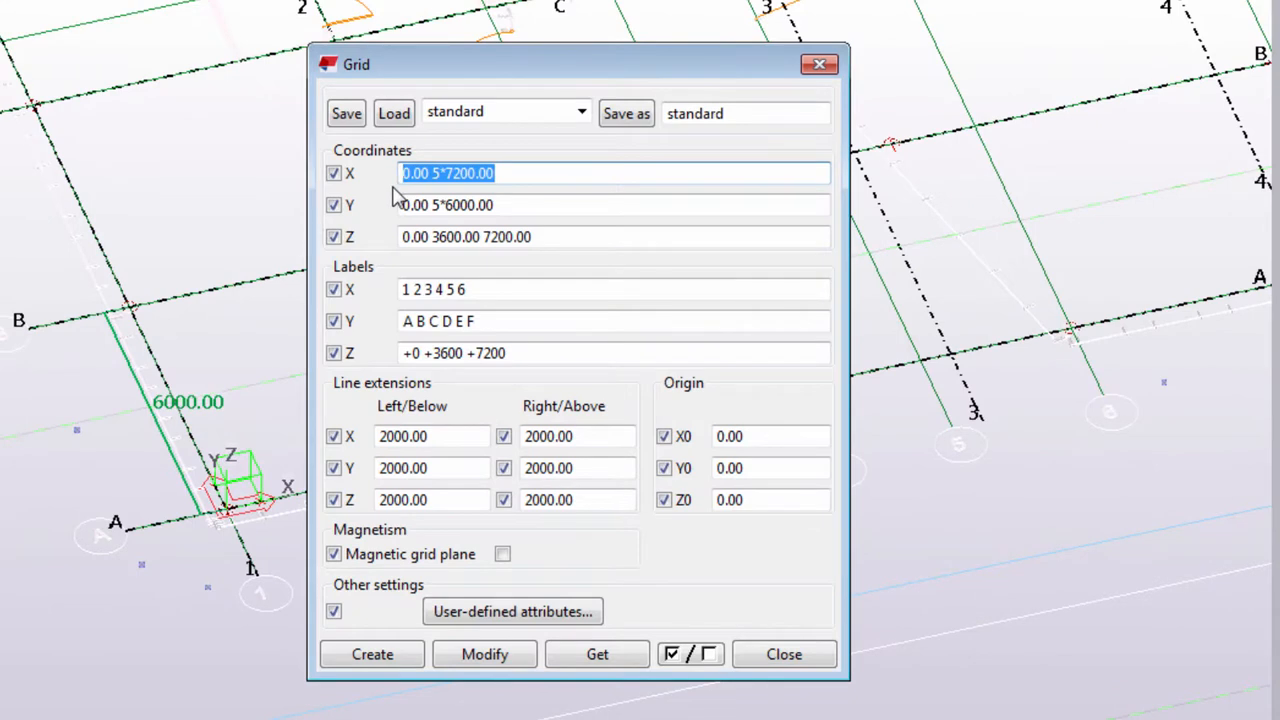
pyautogui.write('0.0')
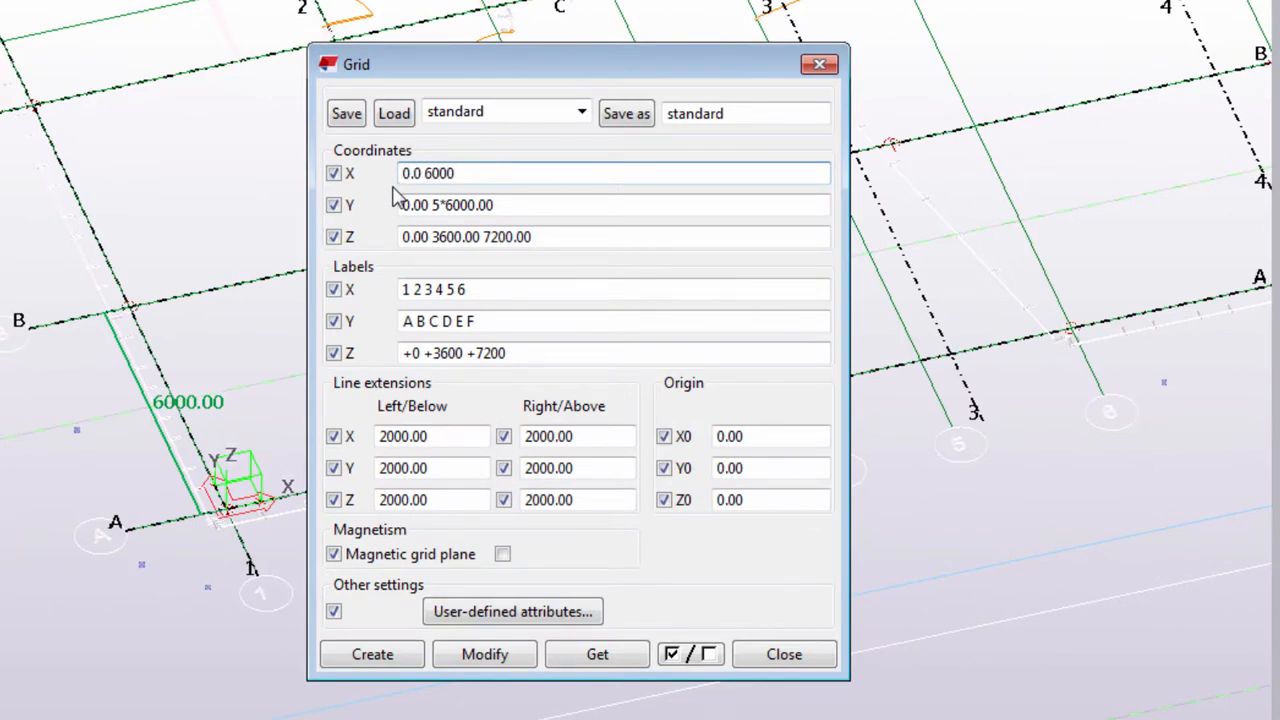
pyautogui.write('3000')
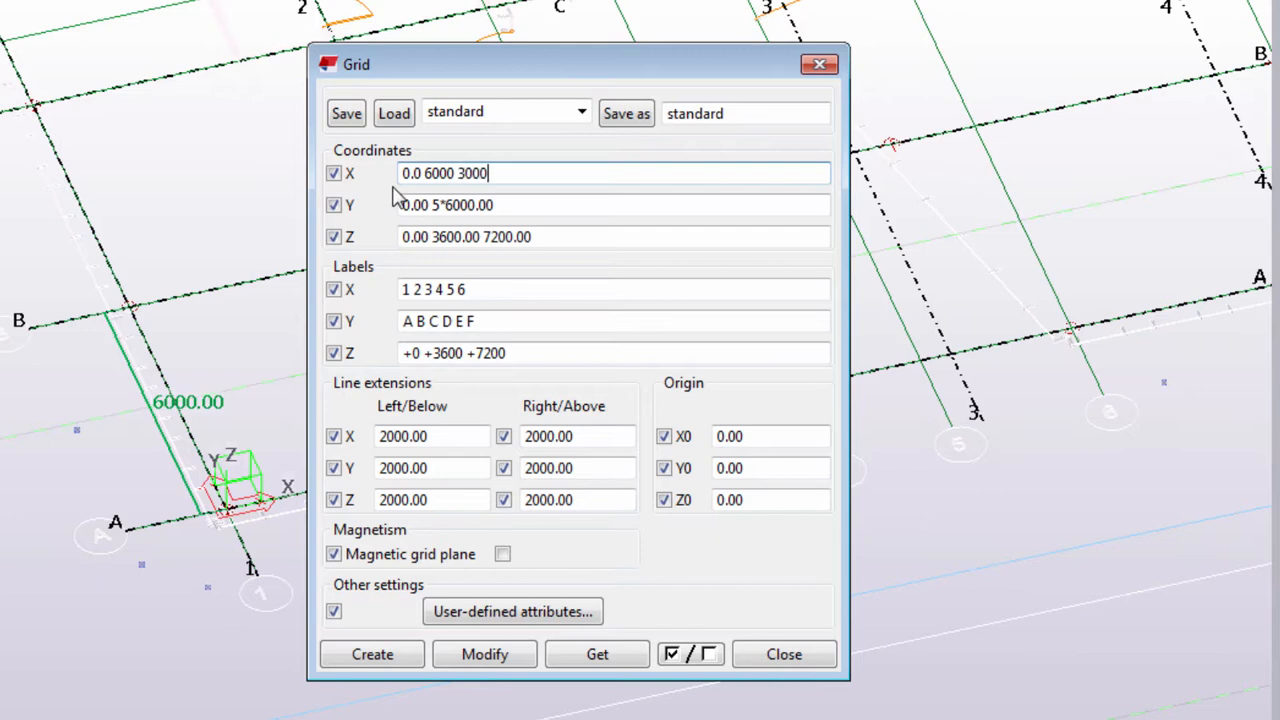
pyautogui.write('2')
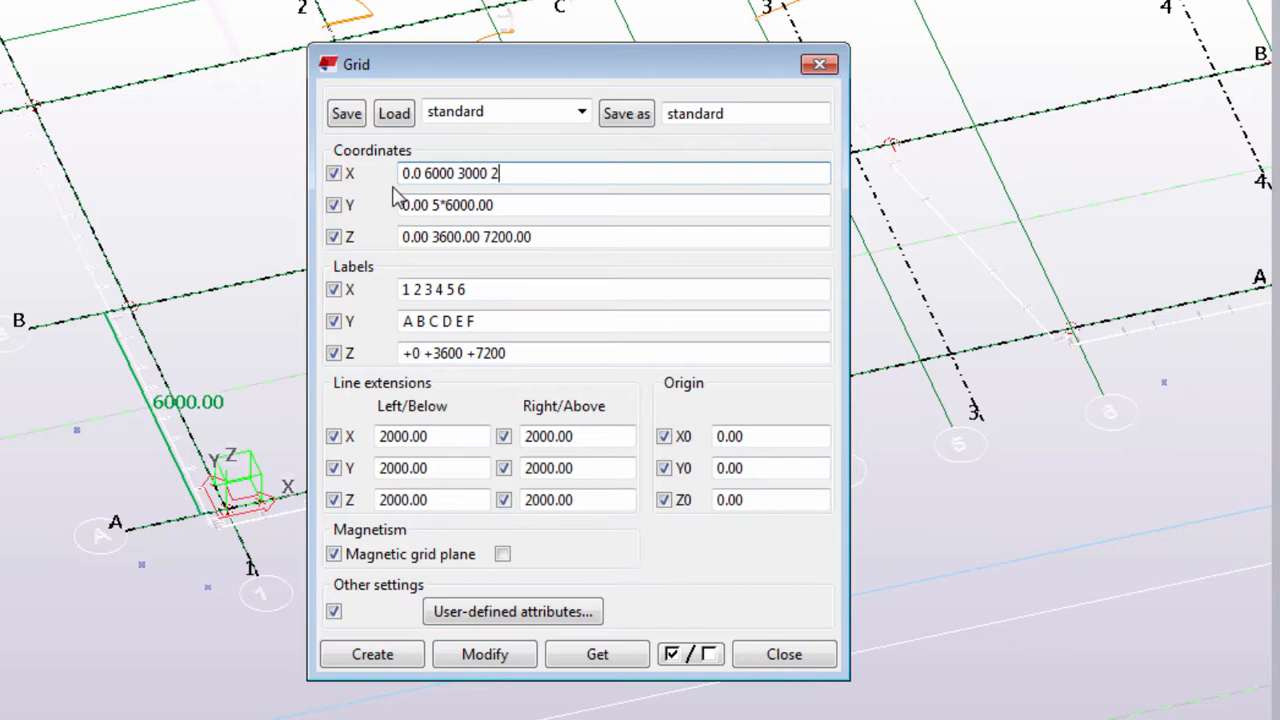
pyautogui.write('*2400')
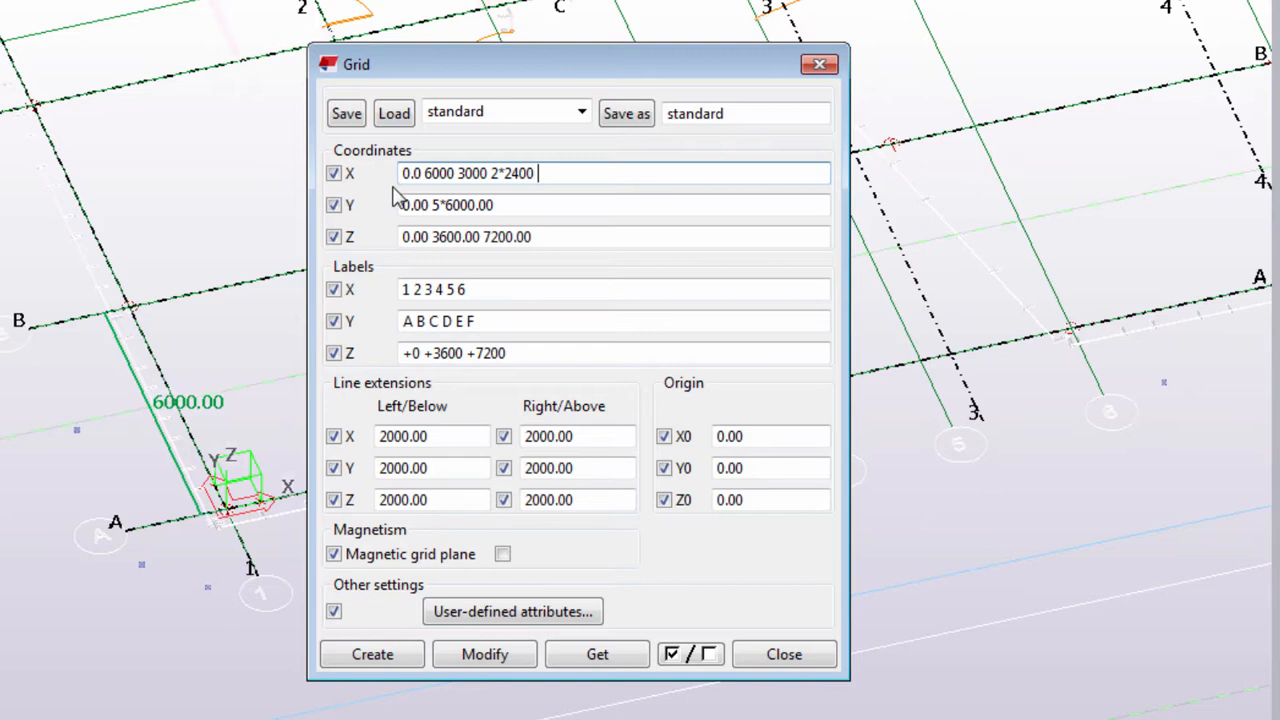
pyautogui.write('3000')
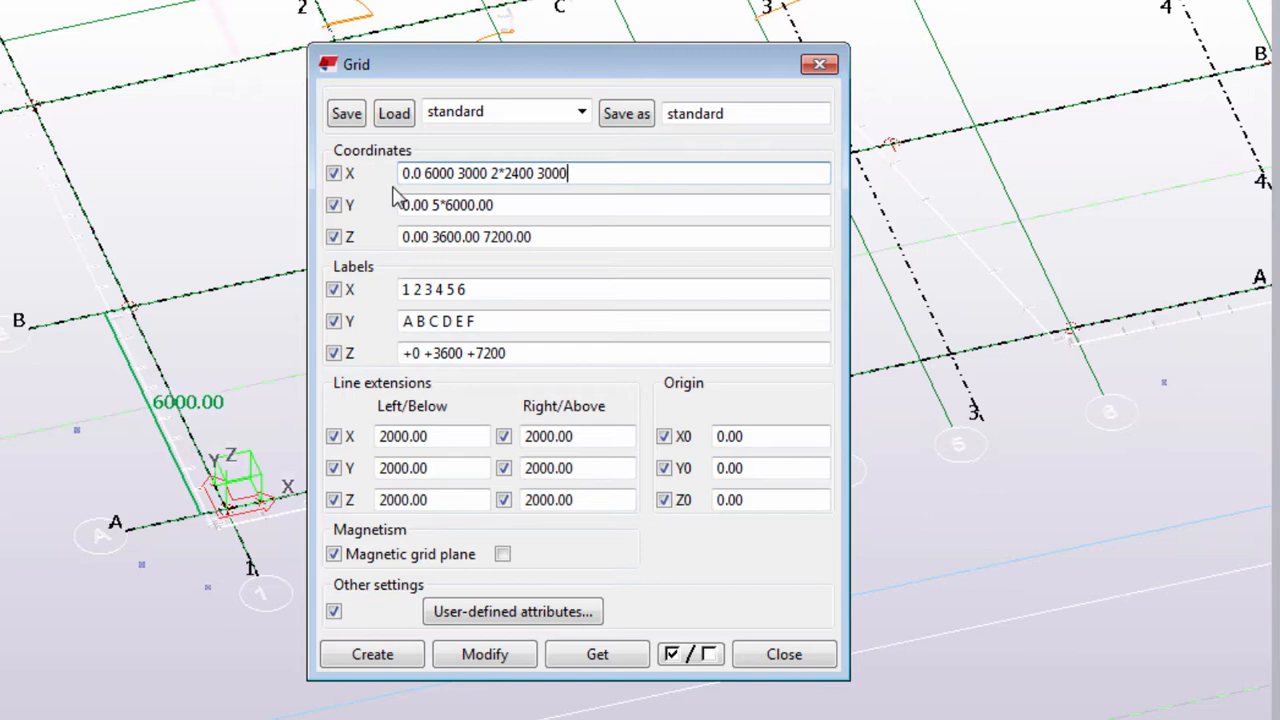
pyautogui.write('6000.00')
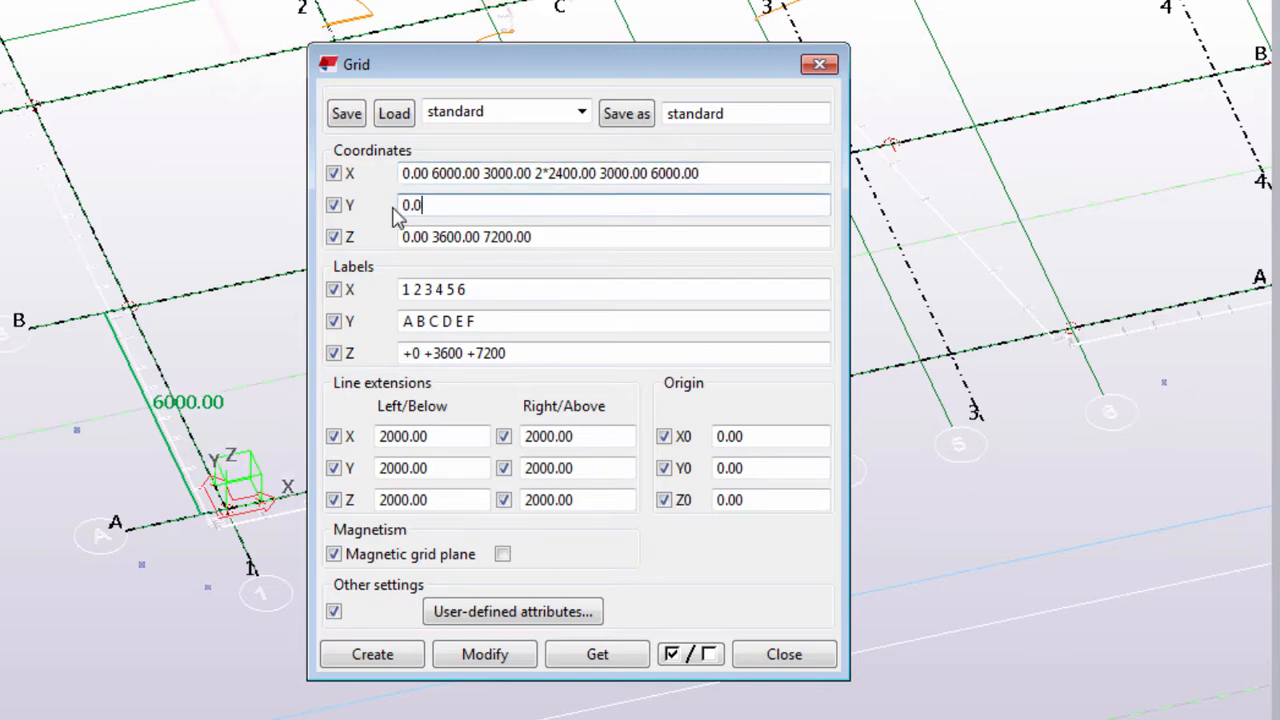
pyautogui.write('2')
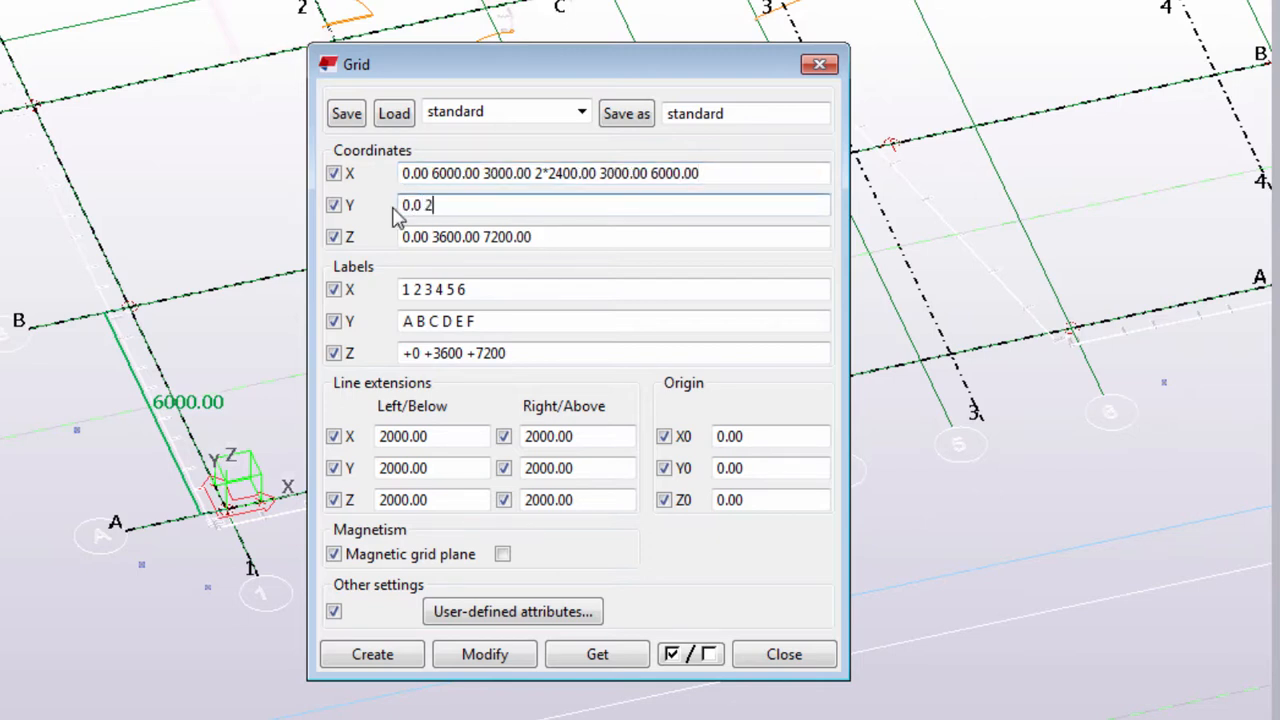
pyautogui.write('*6000 1')
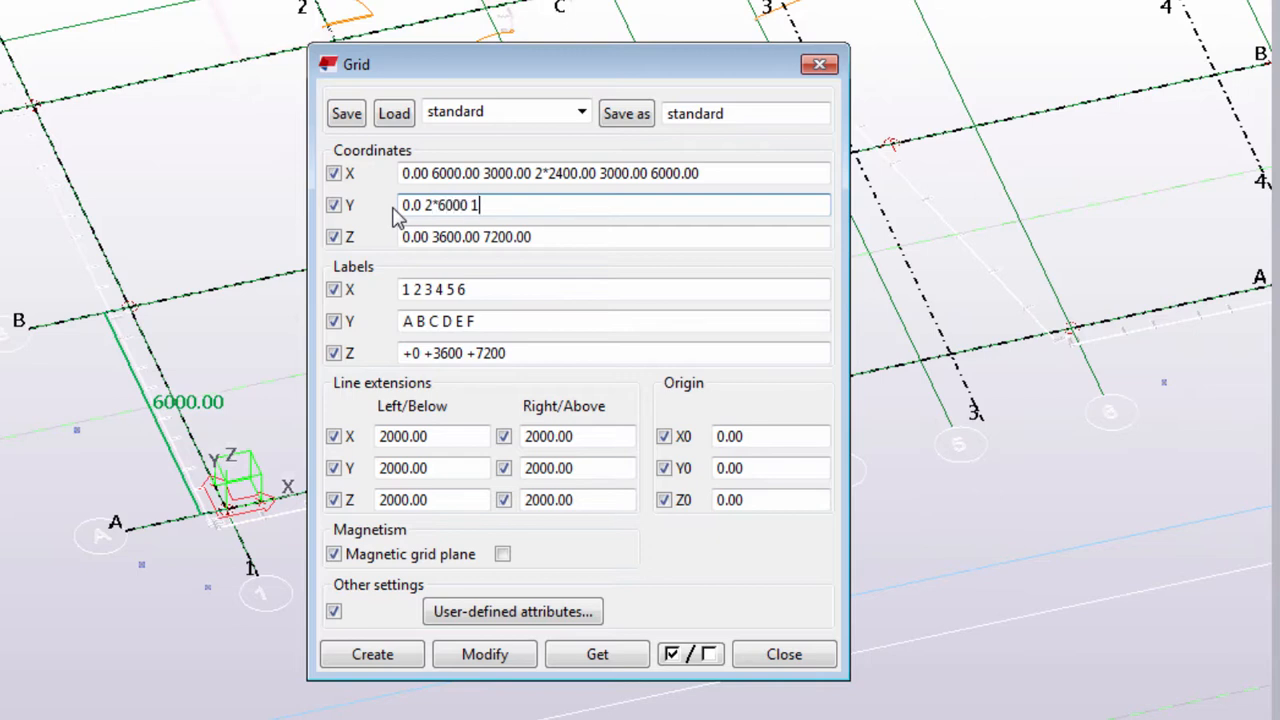
pyautogui.write('900')
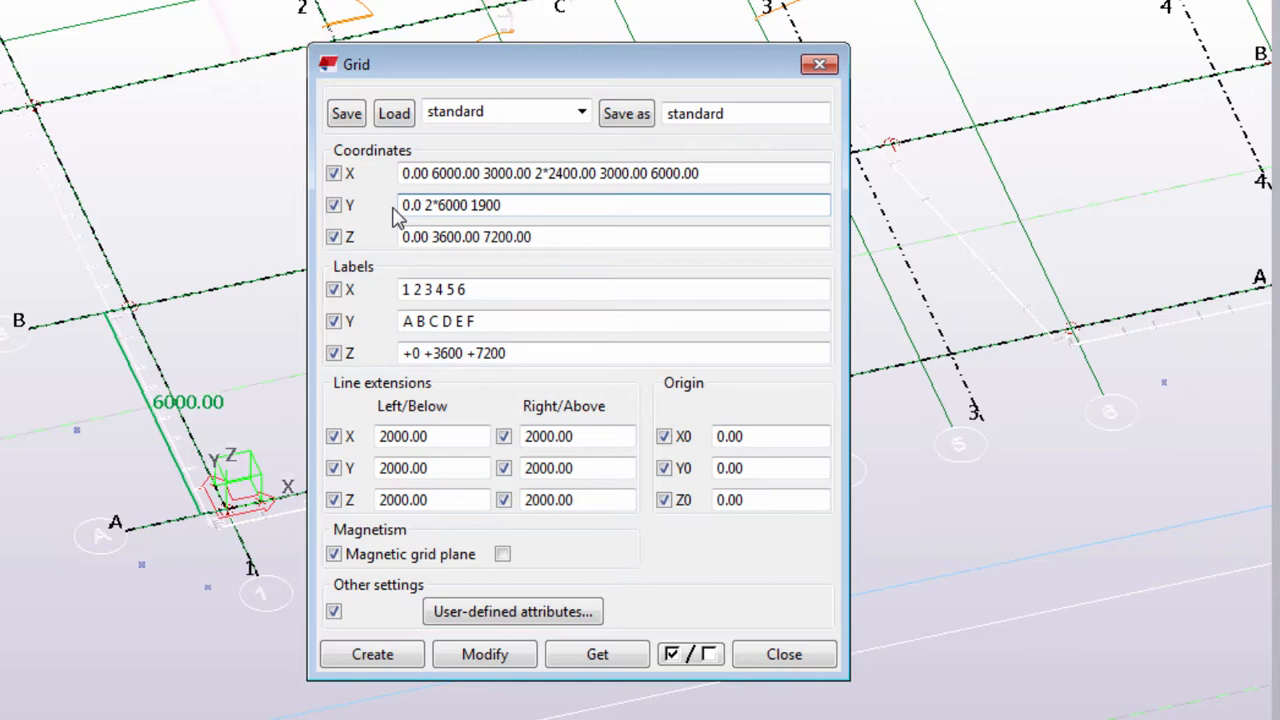
pyautogui.write('2600')
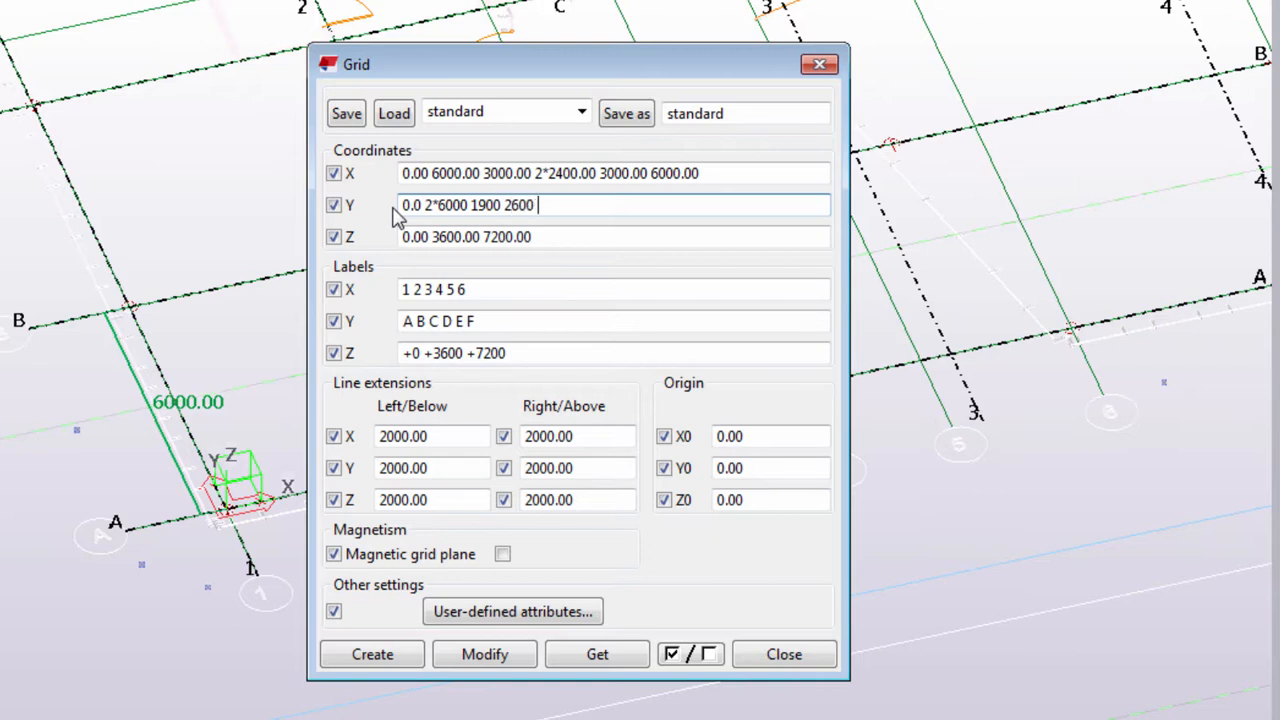
pyautogui.write('2*')
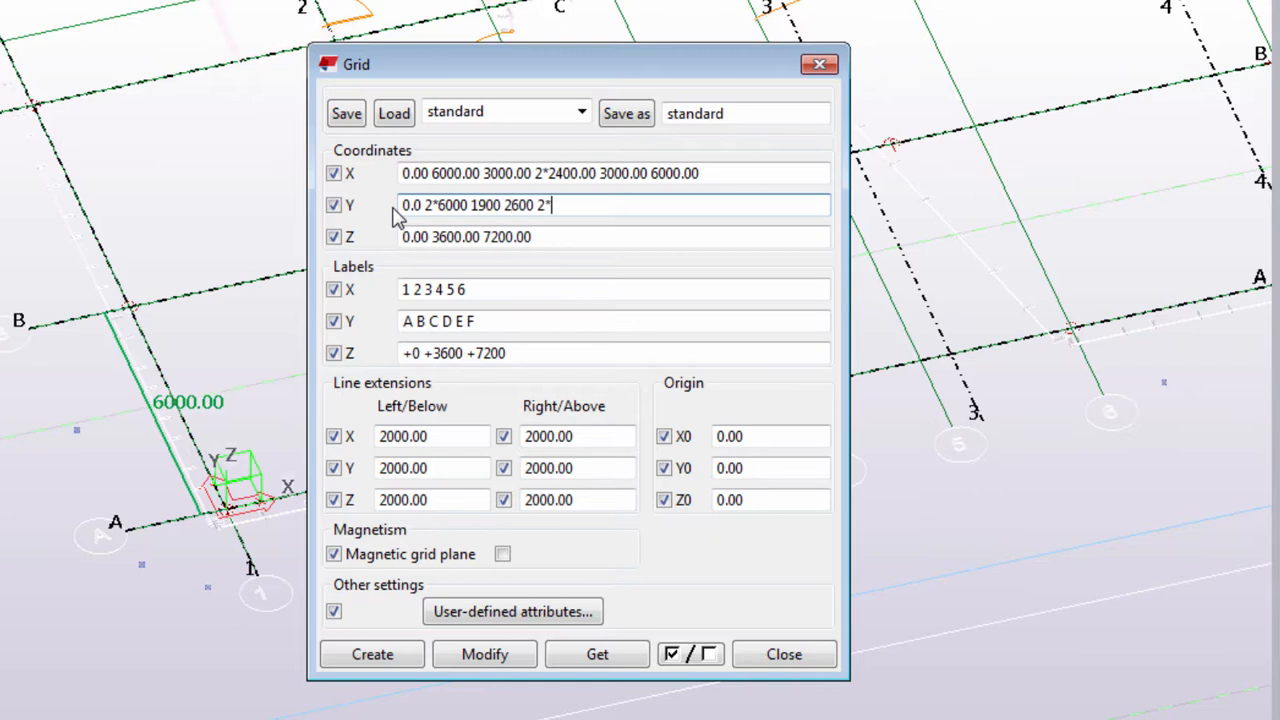
pyautogui.write('4500.00')
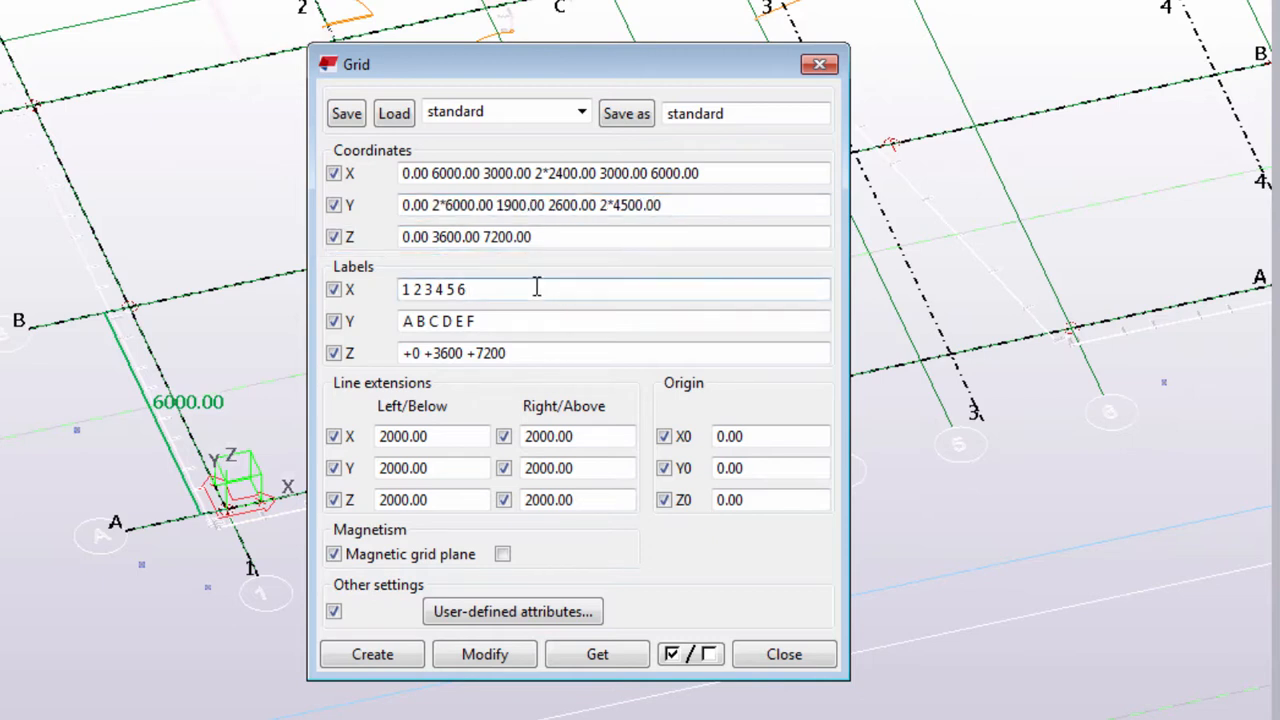
# Extend grid labels to 7 and G, modify the grid replacing existing lines, and close.
pyautogui.write('7')
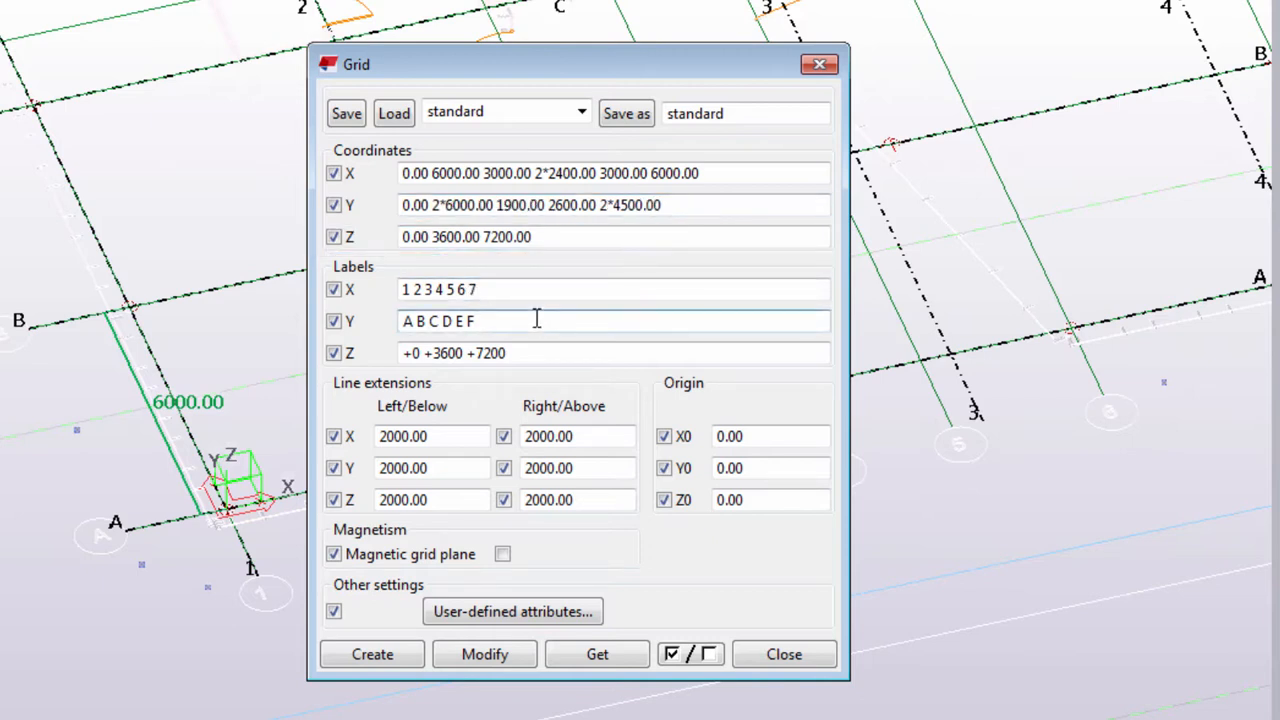
pyautogui.write('G')
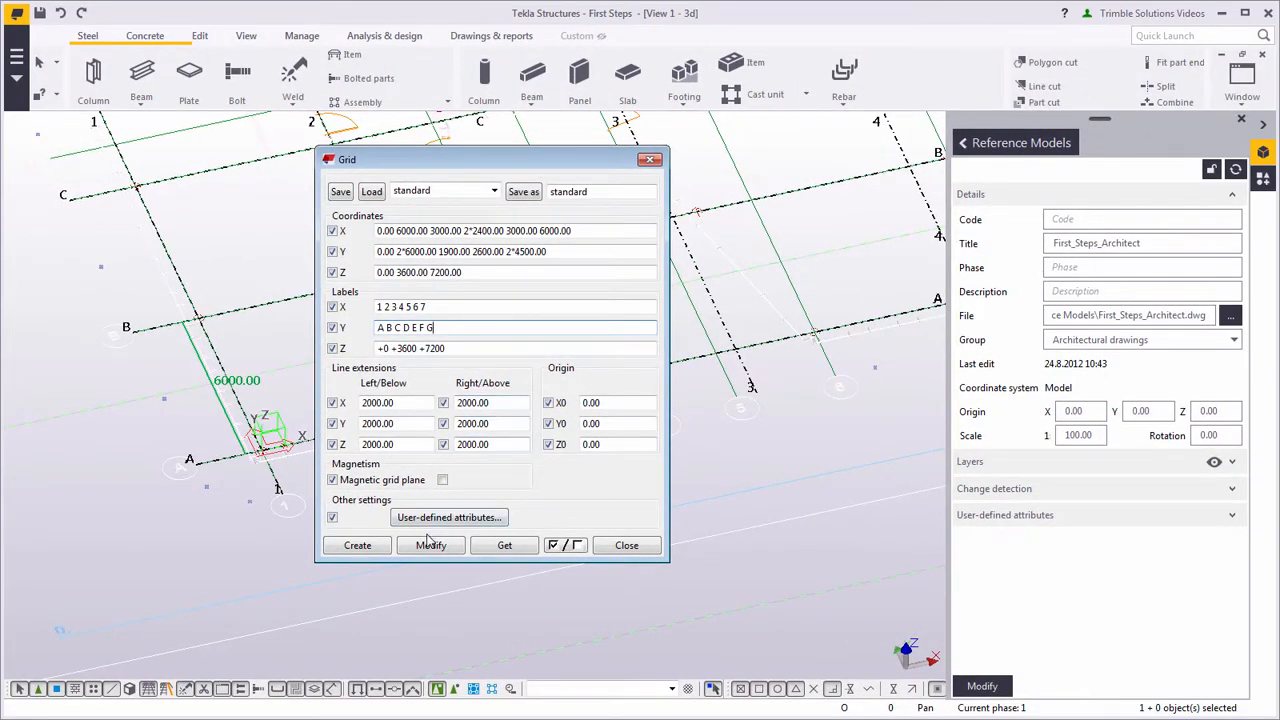
pyautogui.click(432, 544)
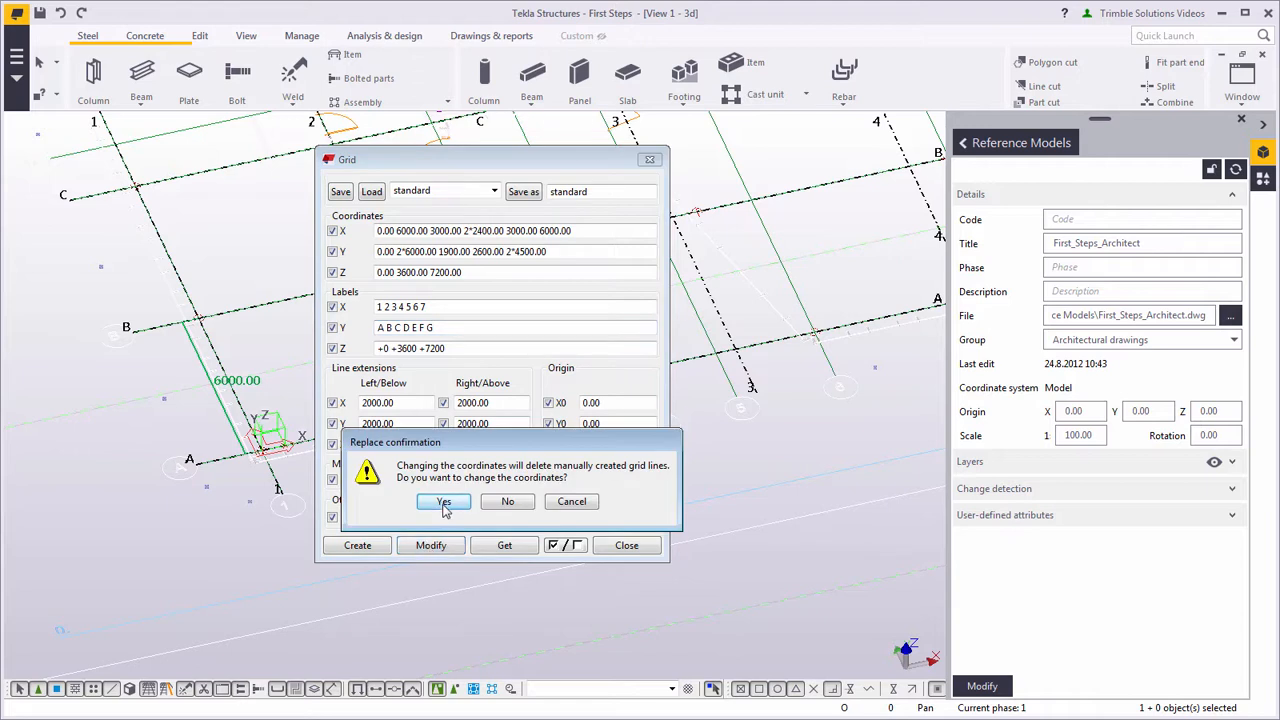
pyautogui.click(444, 500)
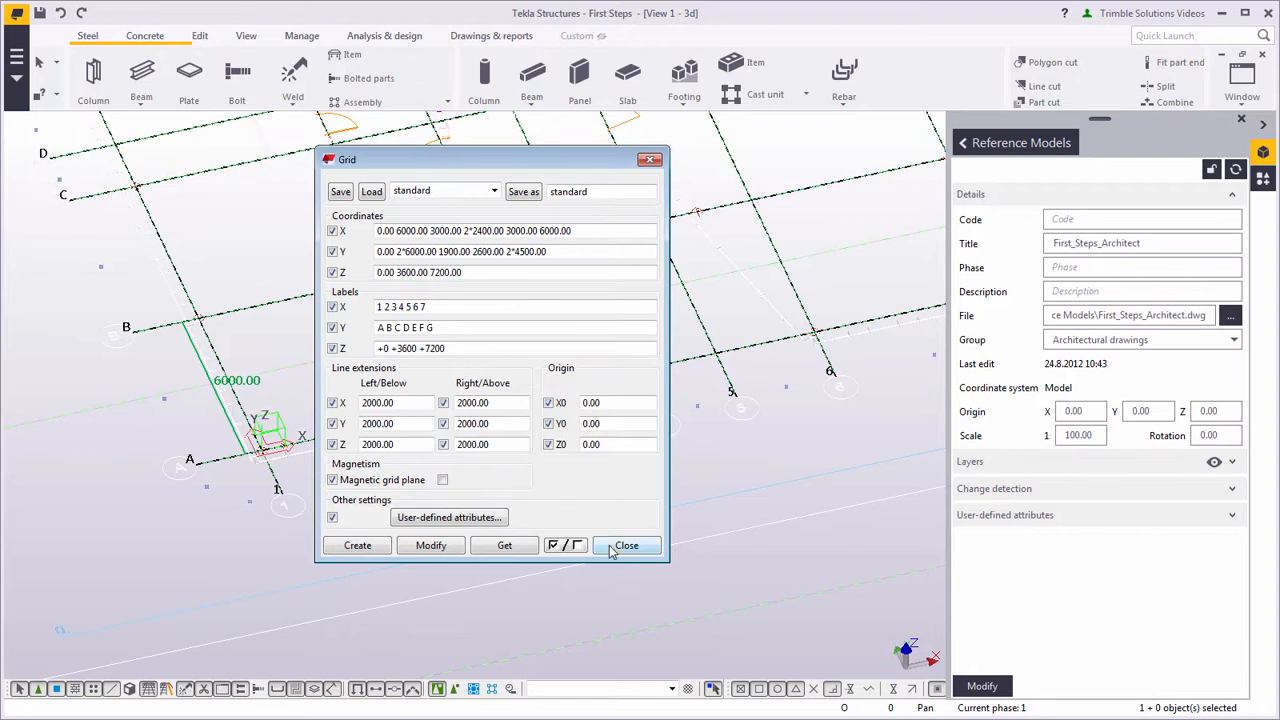
pyautogui.click(626, 544)
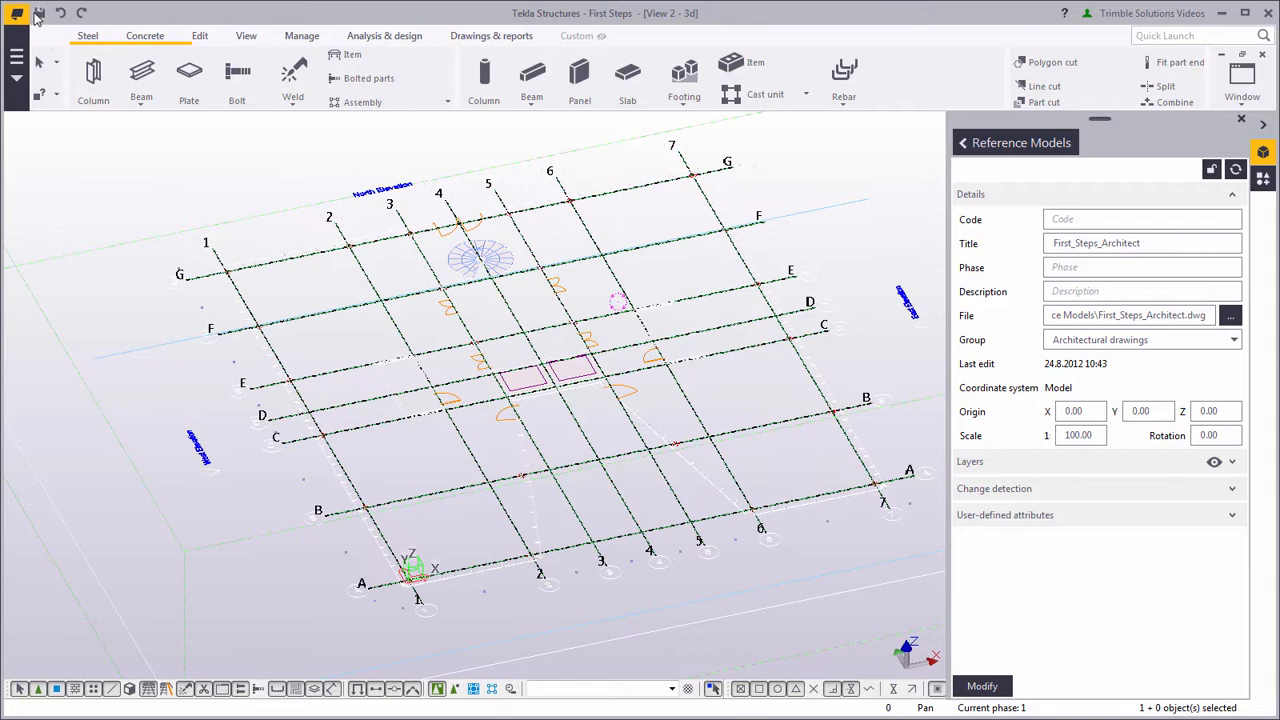
# Save the First Steps model with the rebuilt 1–7, A–G grid over the architect's drawing.
pyautogui.click(16, 12)
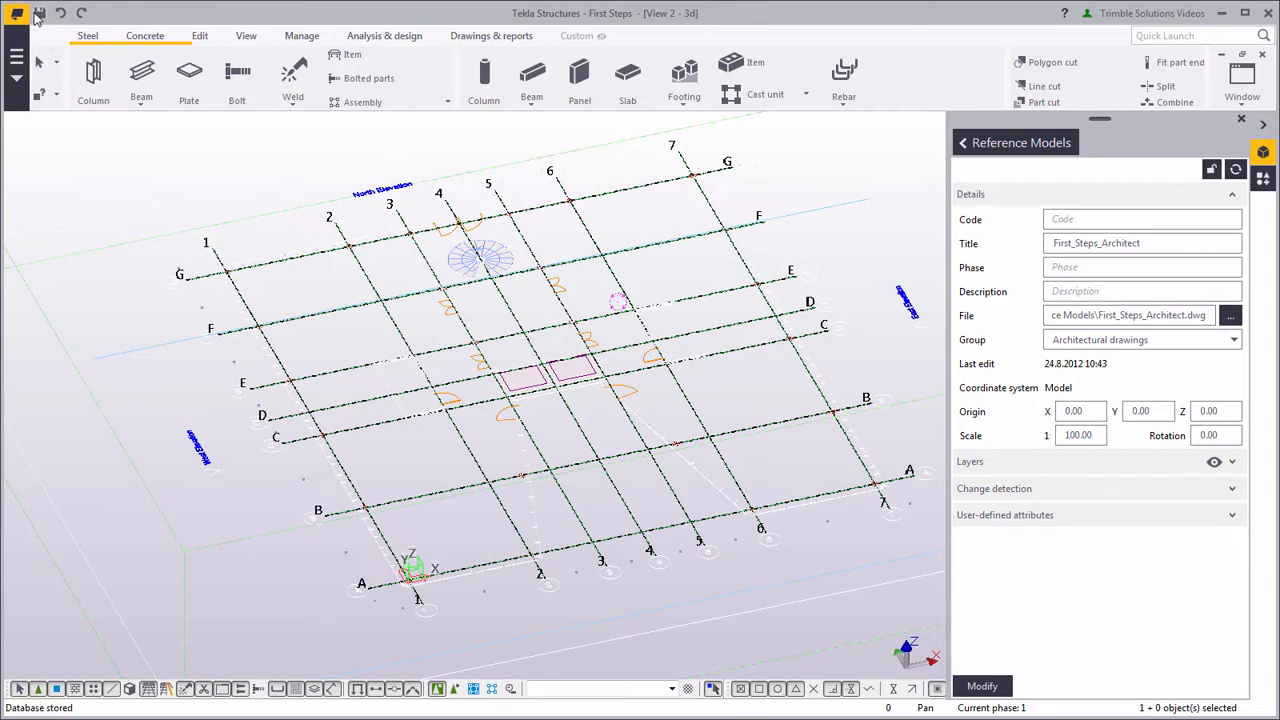
pyautogui.moveTo(266, 370)
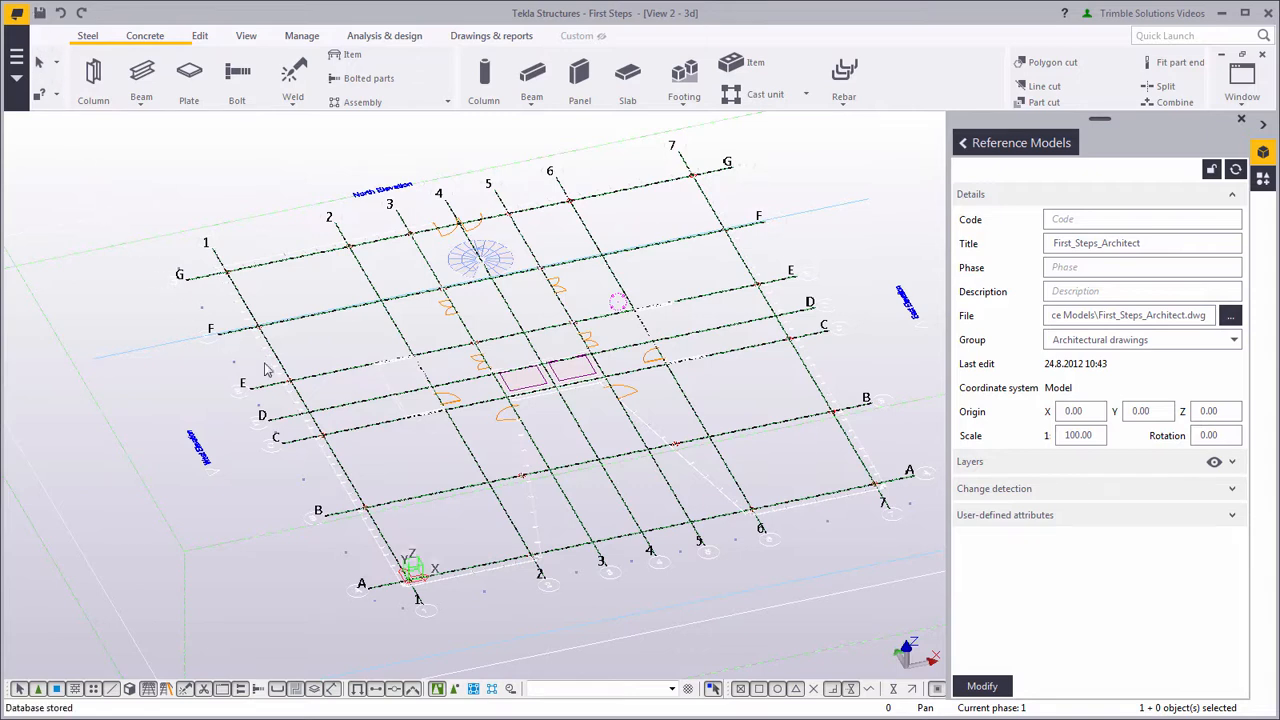